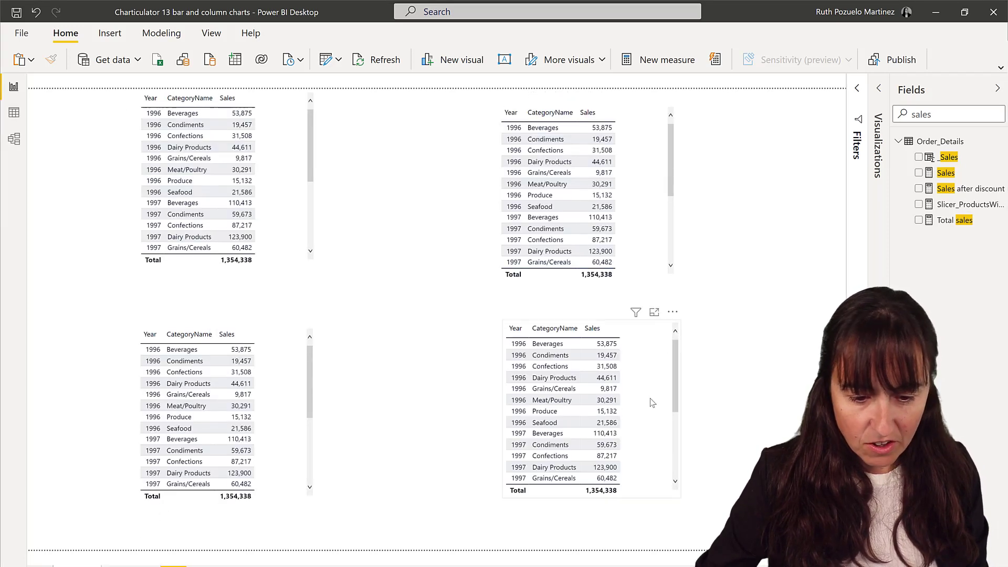
# Step: Convert the bottom-right sales table to a Charticulator visual and open it in edit mode
pyautogui.click(672, 312)
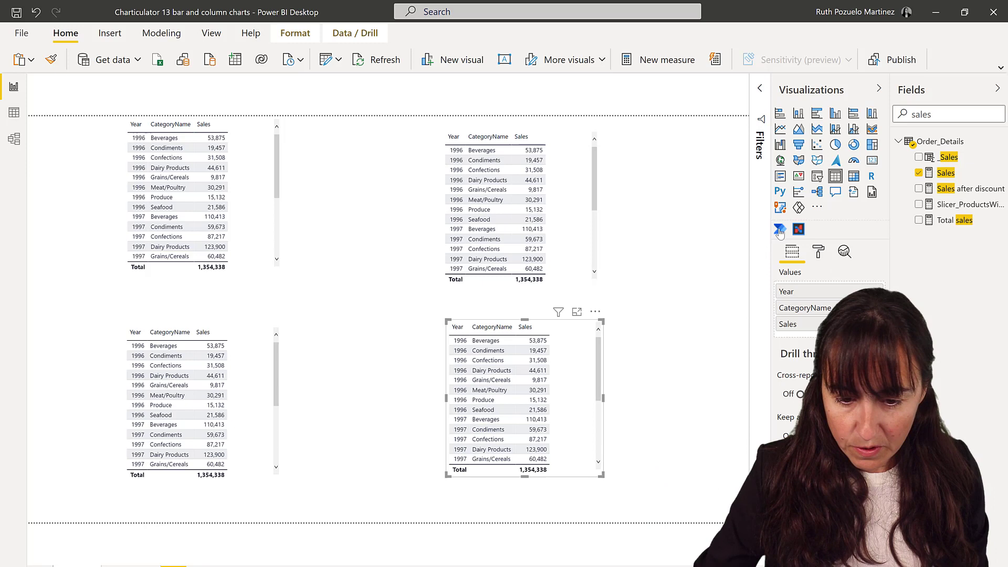
pyautogui.click(798, 229)
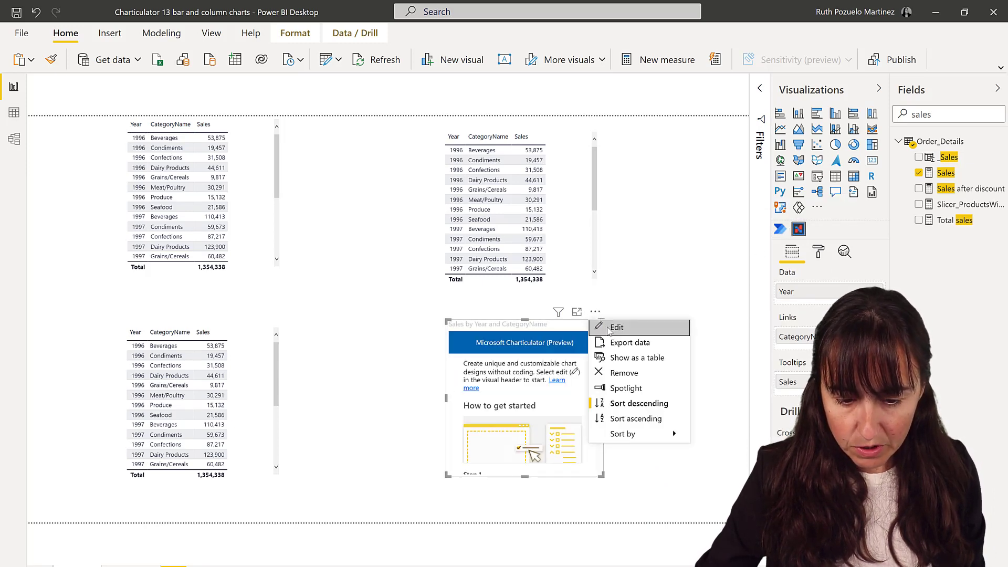
pyautogui.click(617, 327)
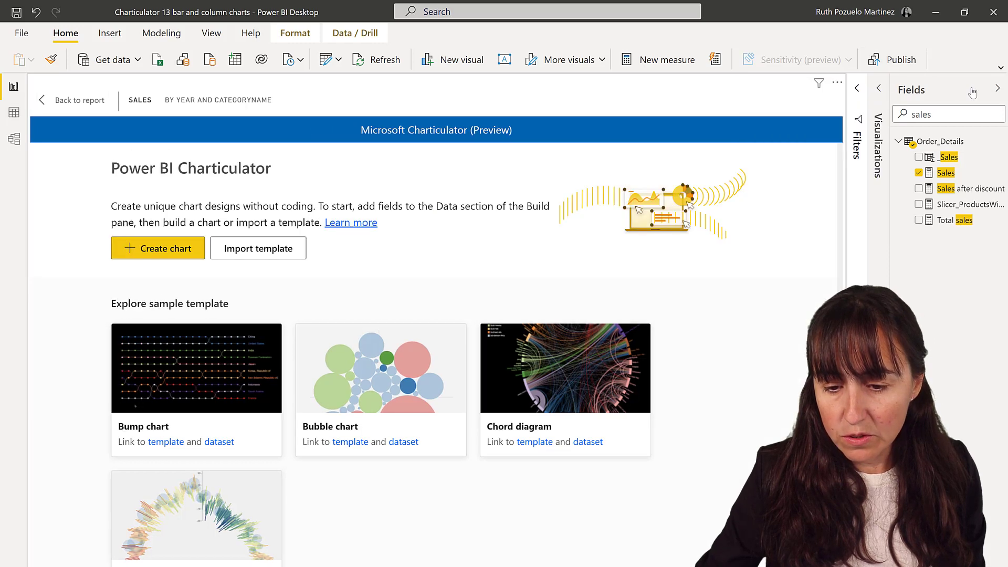
# Step: Create a blank chart with Year on the horizontal axis and CategoryName and Sales available
pyautogui.click(998, 88)
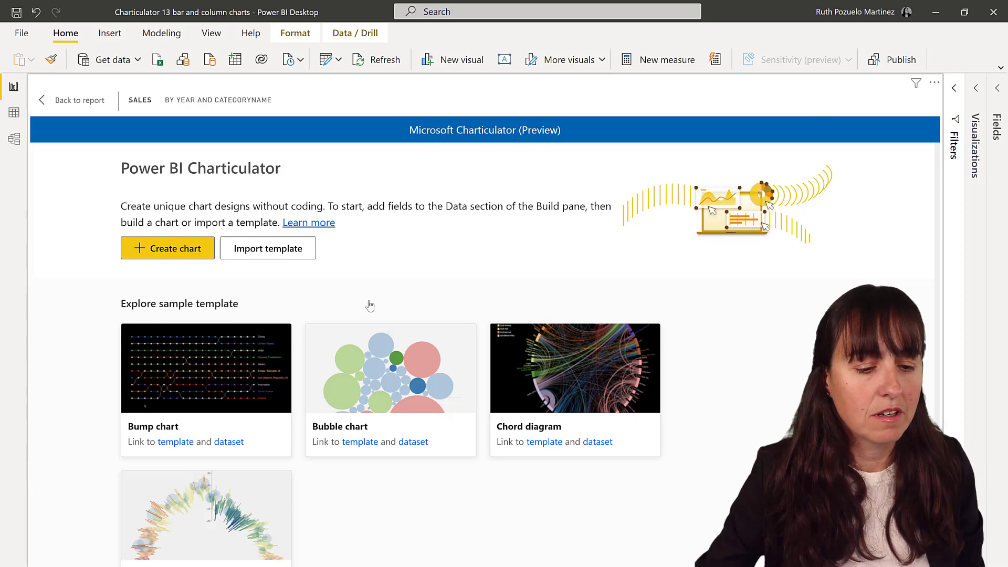
pyautogui.click(167, 248)
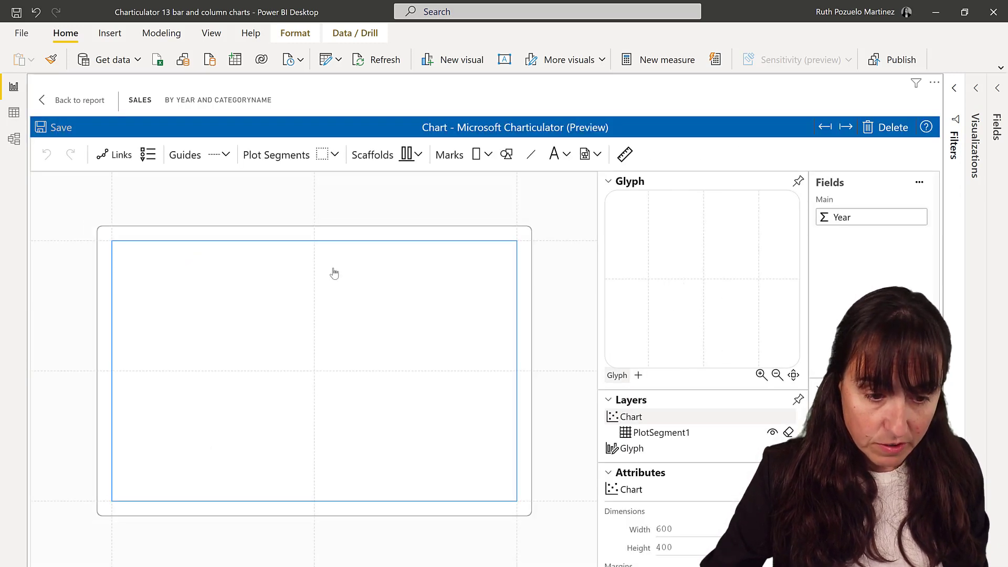
pyautogui.click(468, 335)
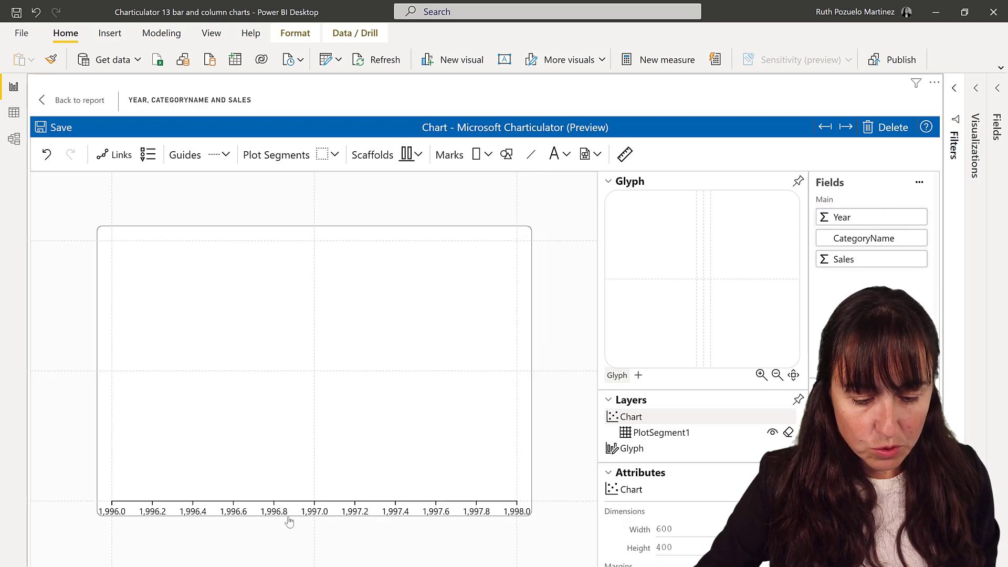
pyautogui.moveTo(459, 529)
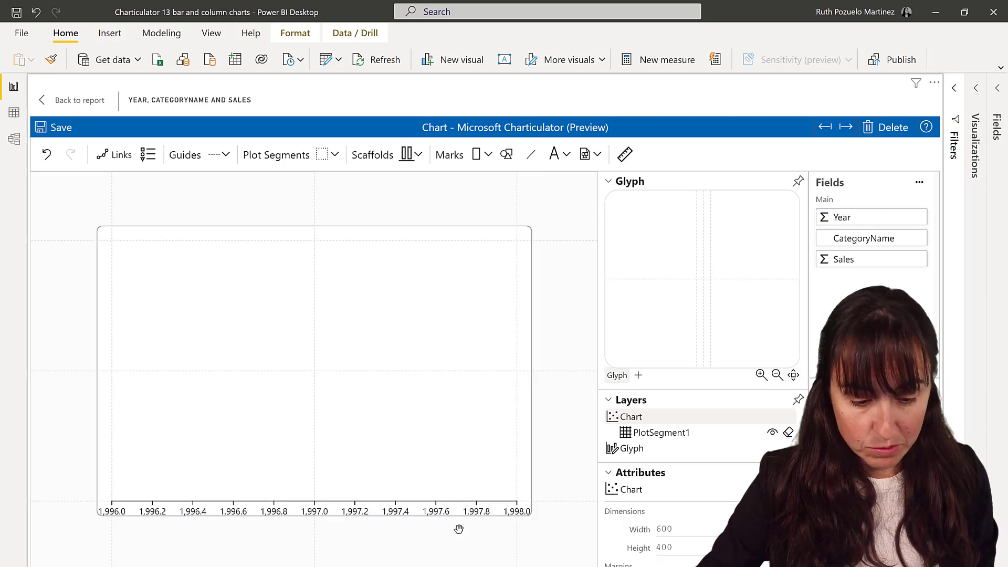
pyautogui.moveTo(703, 377)
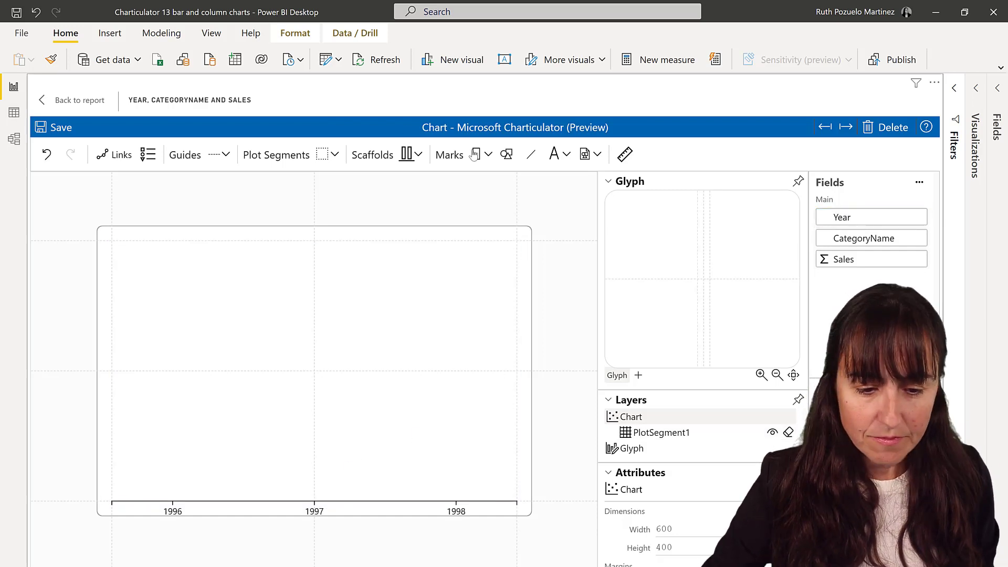
# Step: Add rectangle columns with heights bound to Sales and fill bound to CategoryName
pyautogui.click(477, 156)
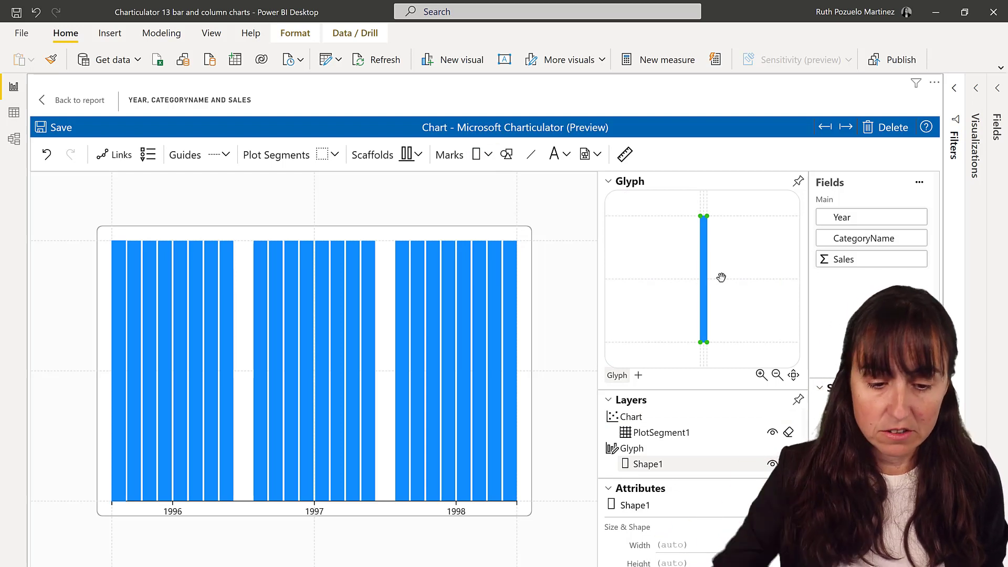
pyautogui.moveTo(667, 302)
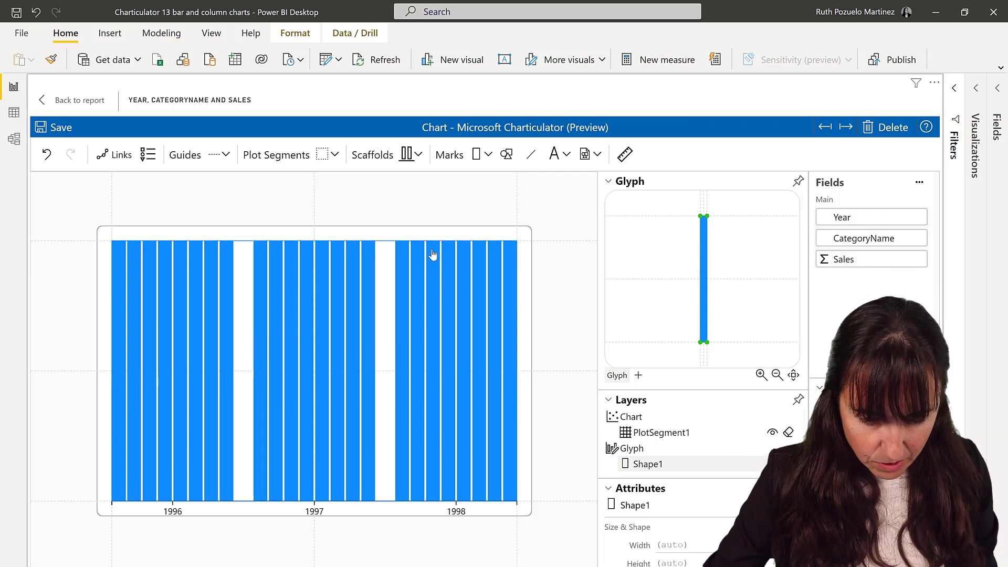
pyautogui.moveTo(497, 254)
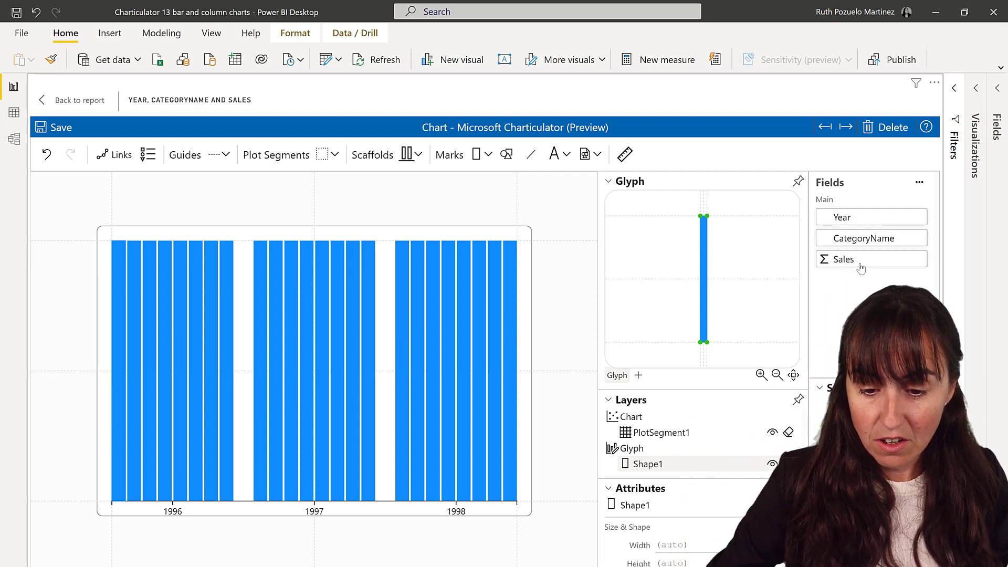
pyautogui.click(871, 258)
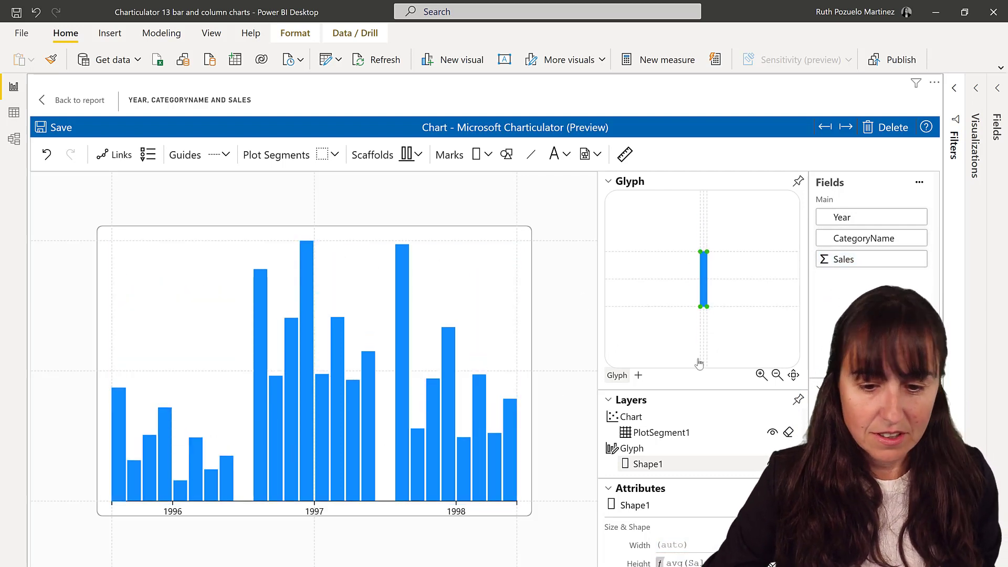
pyautogui.click(608, 181)
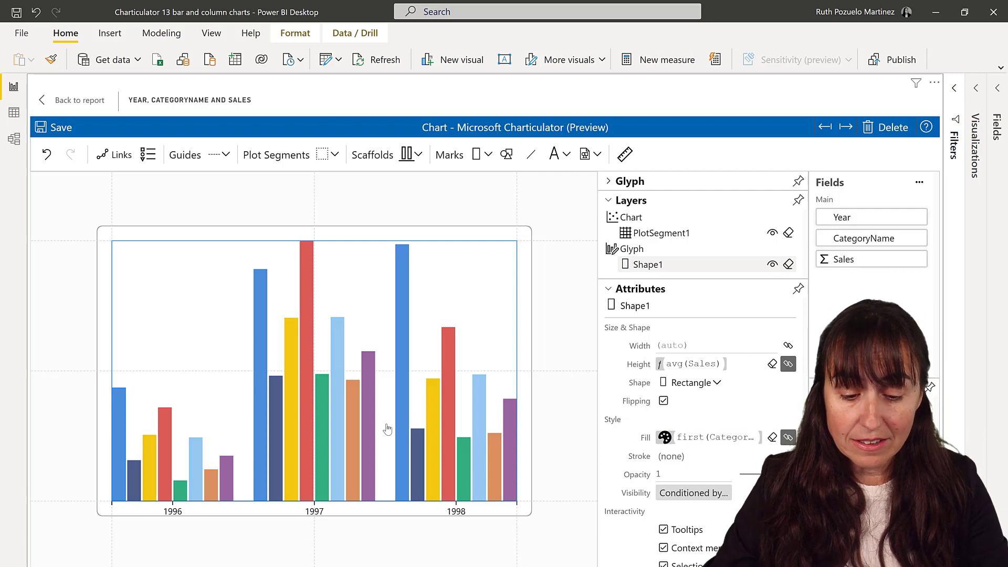
pyautogui.moveTo(495, 436)
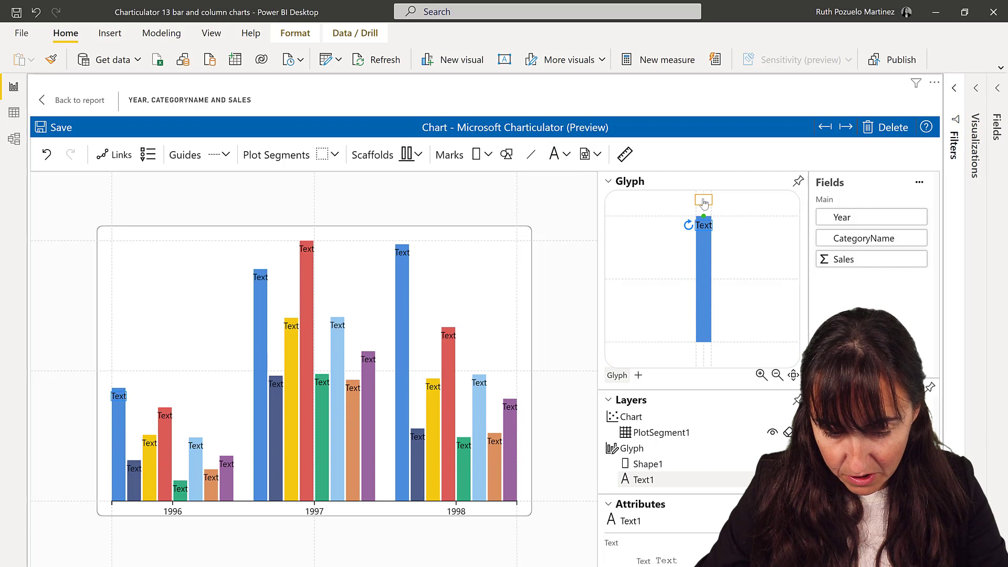
# Step: Rotate the labels vertical, format avg(Sales) as .0s, and preview on the report
pyautogui.click(762, 376)
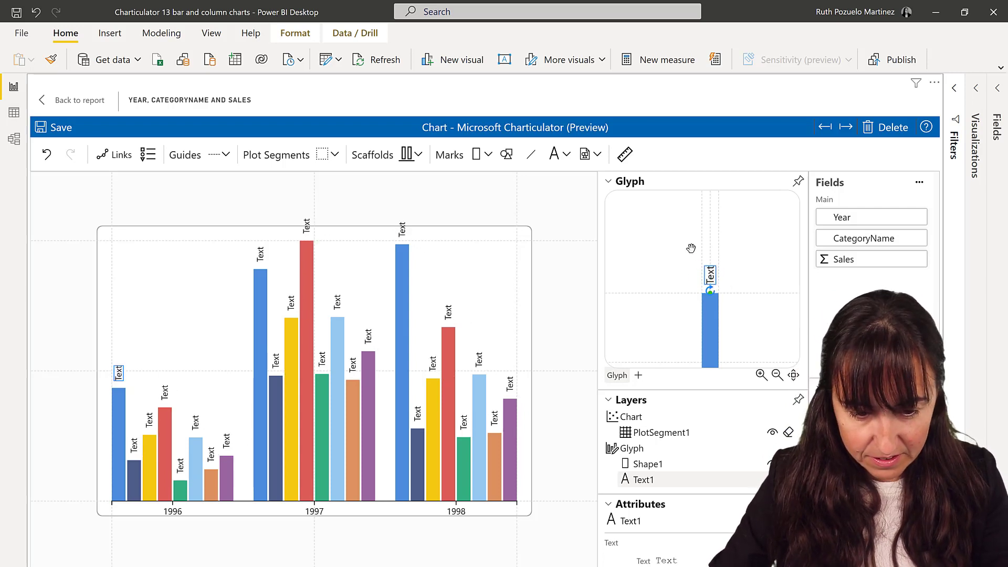
pyautogui.moveTo(603, 190)
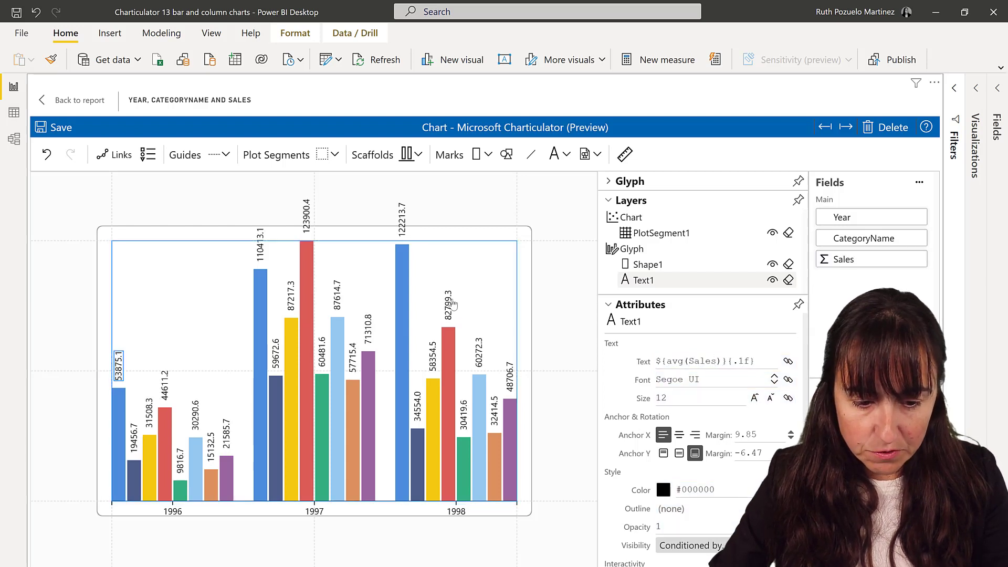
pyautogui.tripleClick(703, 361)
pyautogui.write('0s')
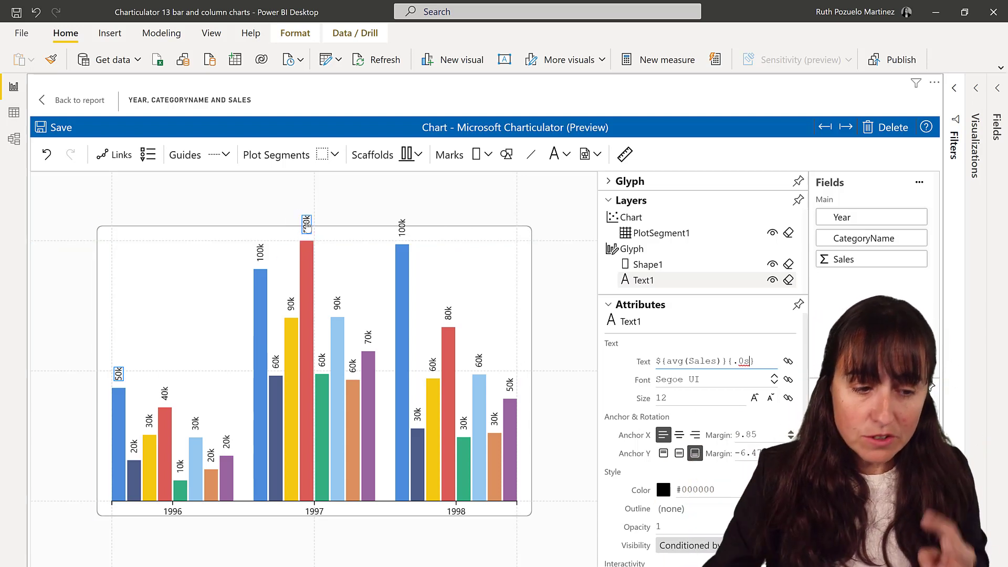
pyautogui.click(80, 101)
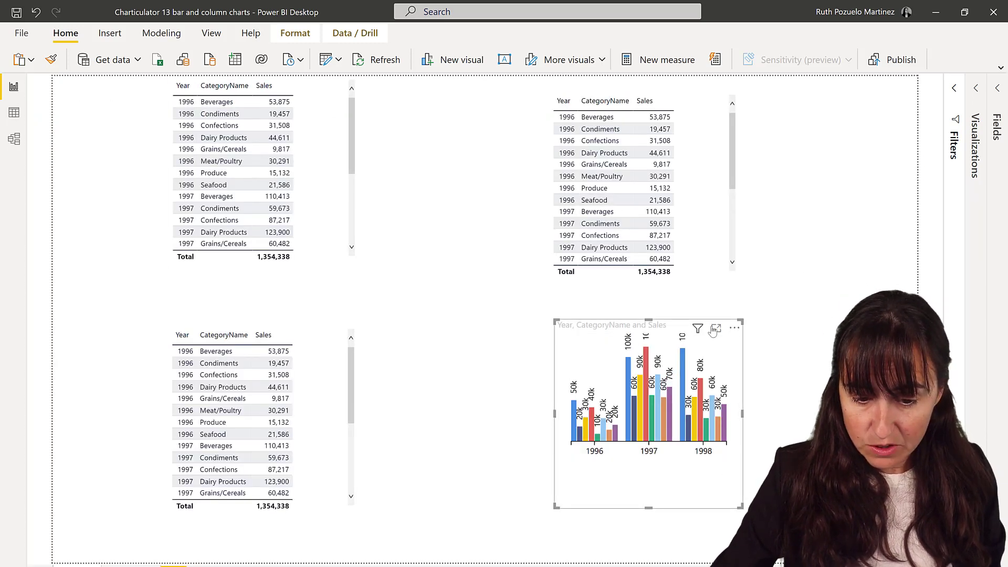
# Step: Reopen the chart and enlarge the top margin so tall labels fit
pyautogui.click(716, 329)
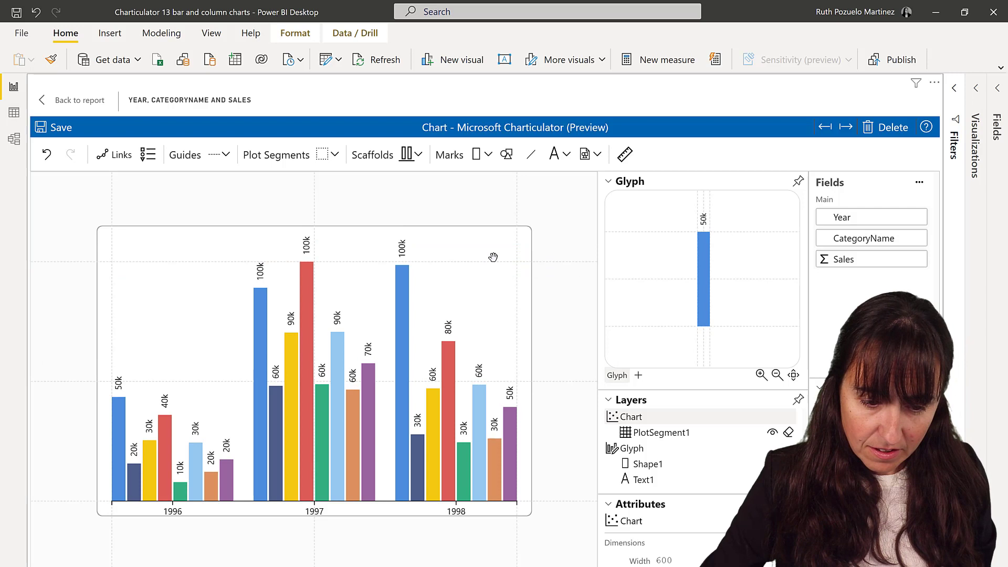
pyautogui.moveTo(469, 227)
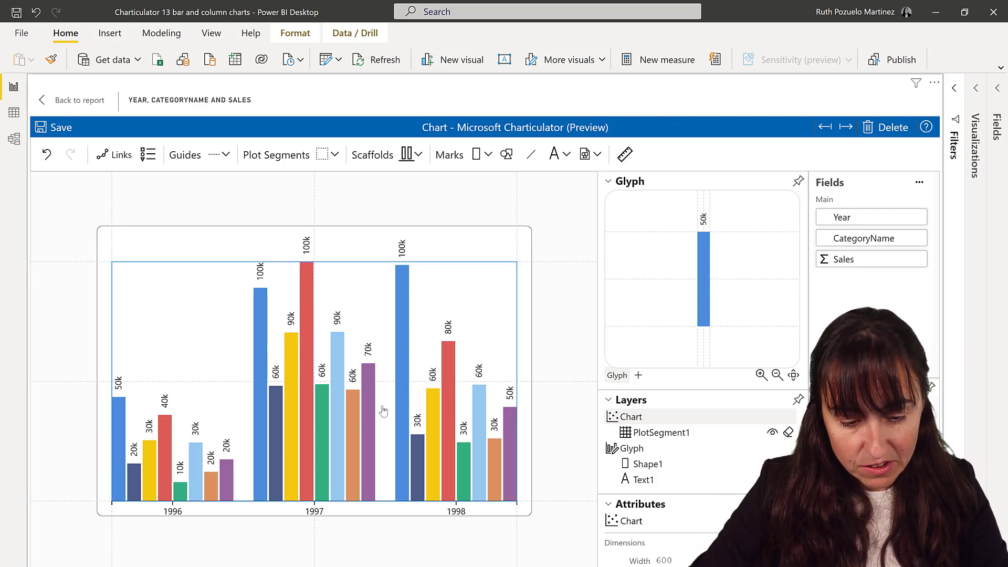
pyautogui.click(663, 432)
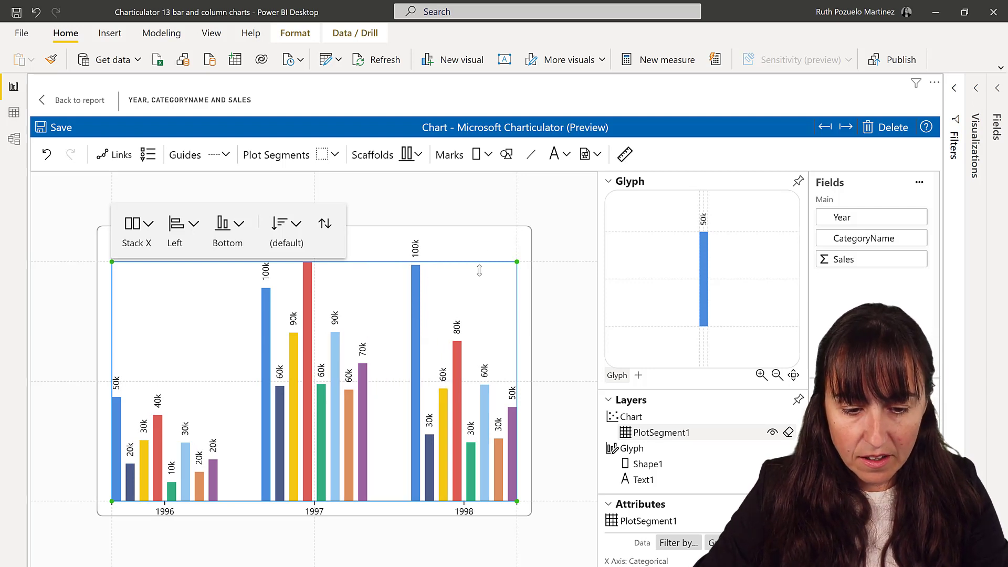
# Step: Add a CategoryName colour legend from the columns' Fill scale
pyautogui.click(609, 181)
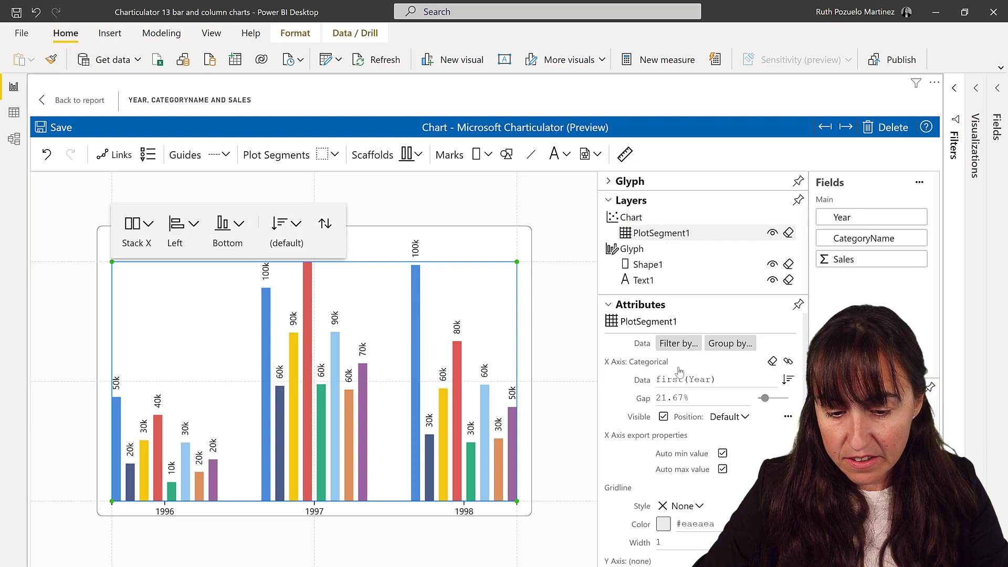
pyautogui.click(645, 265)
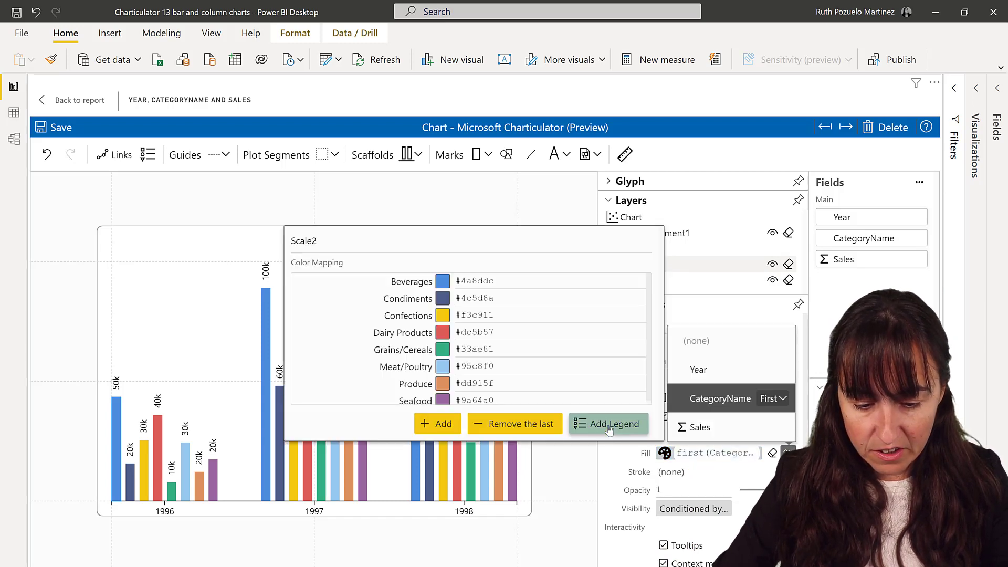
pyautogui.click(609, 423)
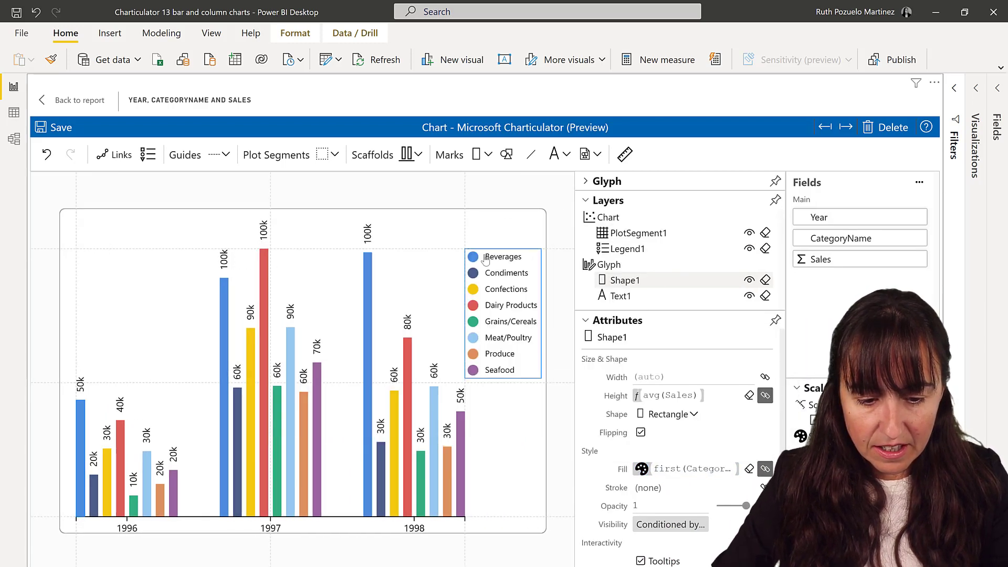
pyautogui.moveTo(483, 353)
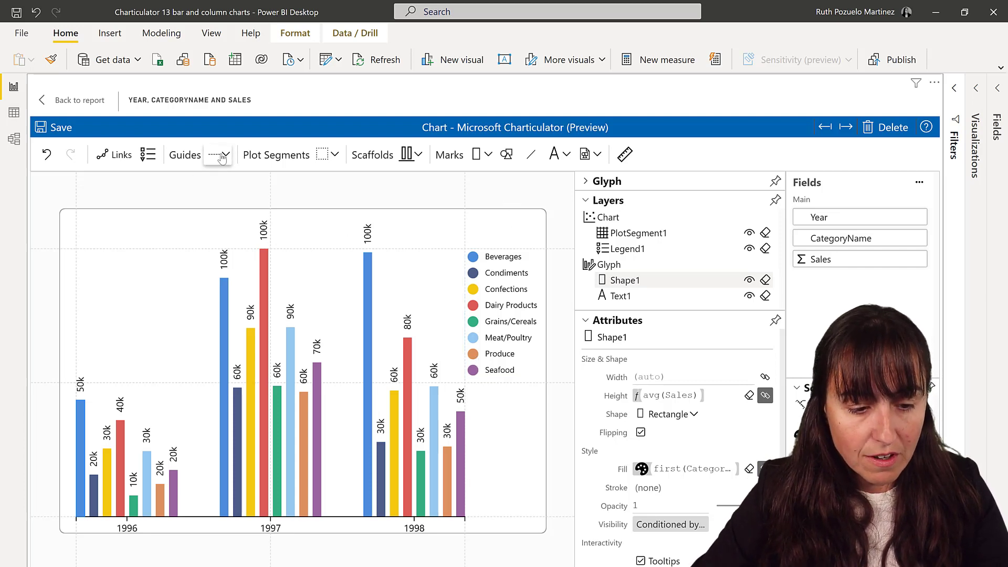
# Step: Align the legend to a vertical guide and make the column value labels smaller
pyautogui.click(218, 154)
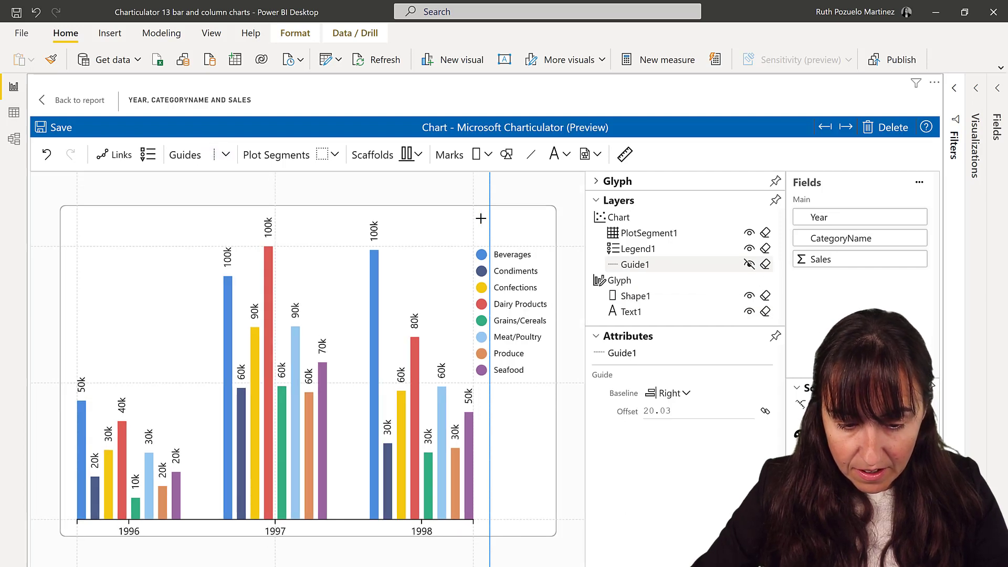
pyautogui.click(637, 249)
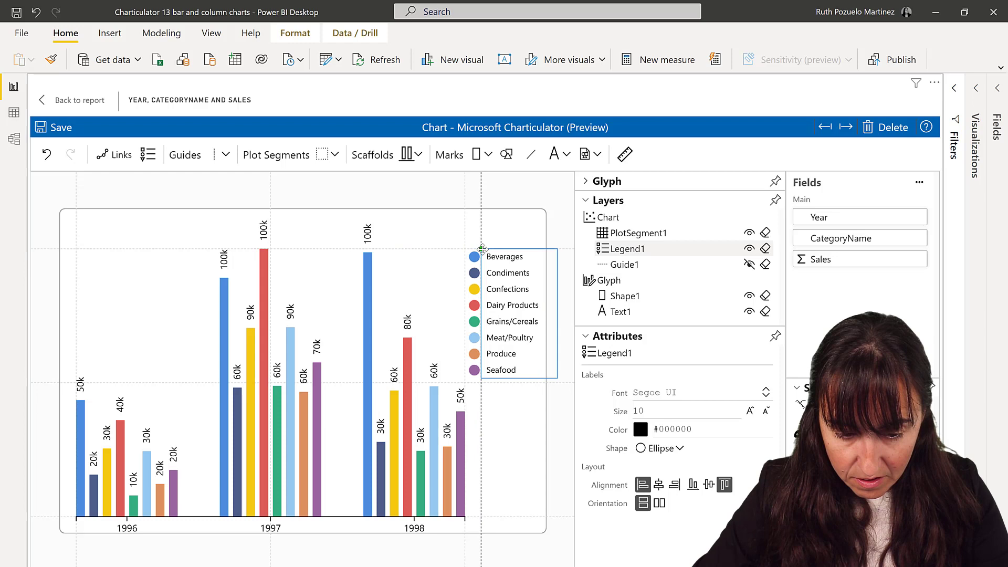
pyautogui.click(614, 216)
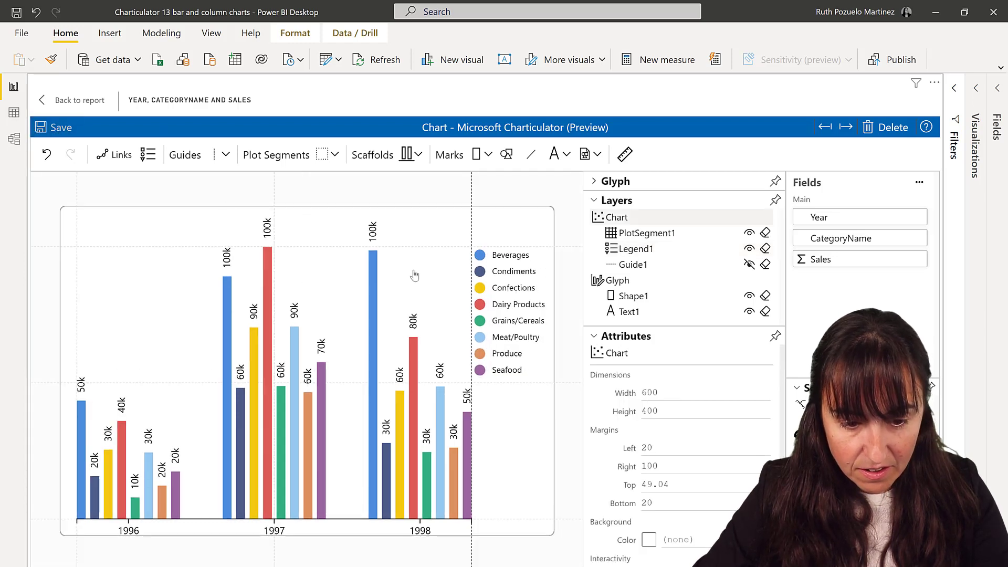
pyautogui.moveTo(437, 219)
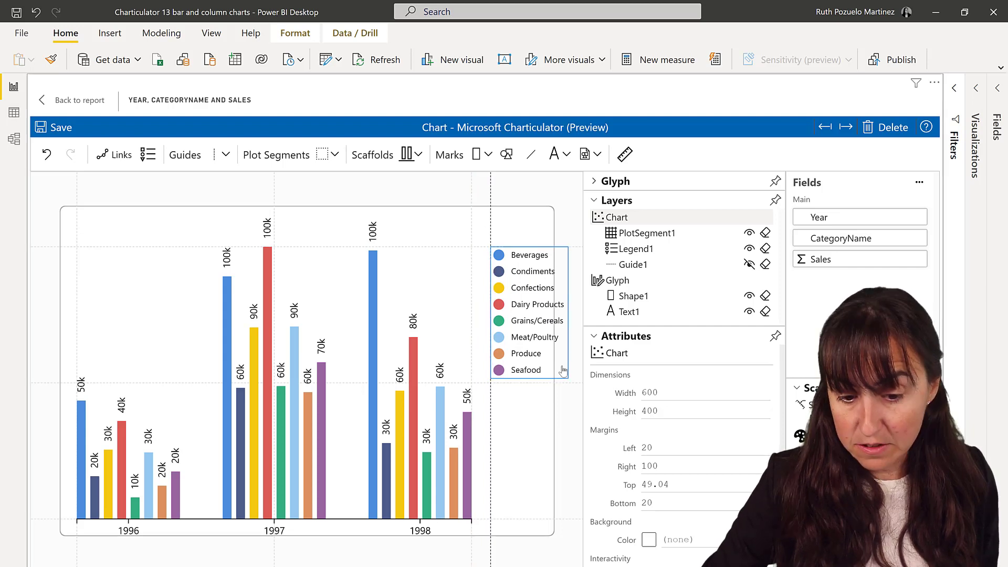
pyautogui.click(623, 311)
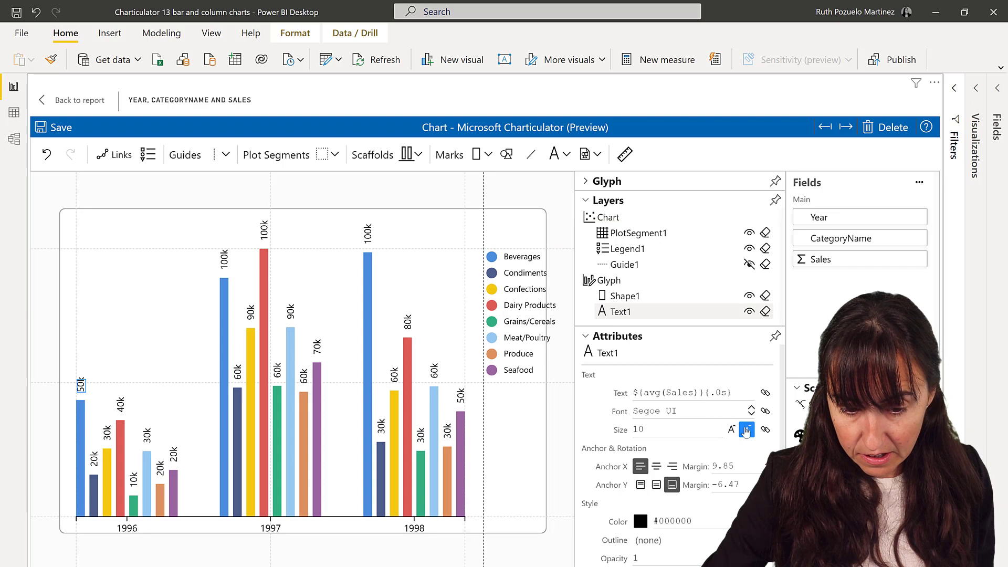
pyautogui.click(746, 430)
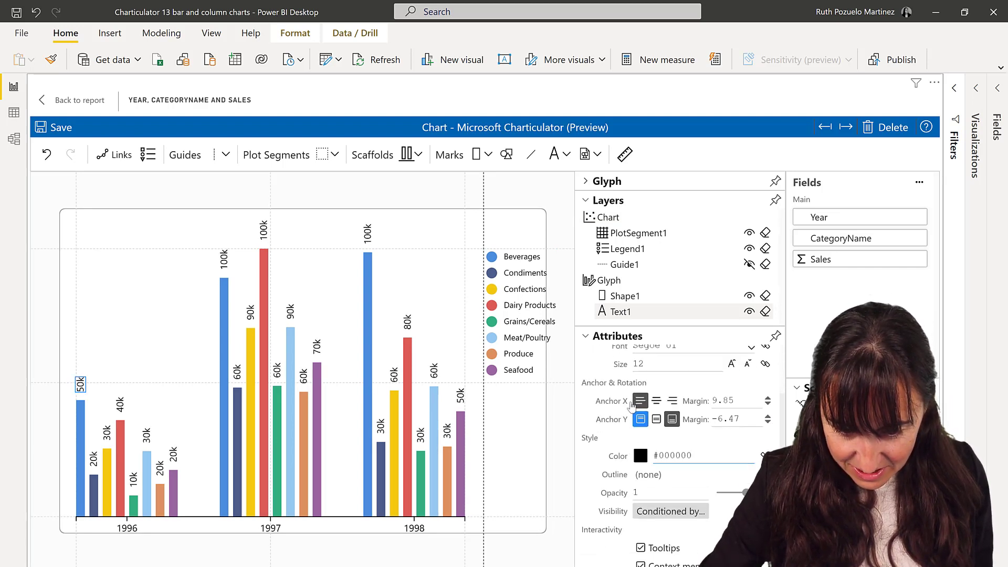
# Step: Reduce the legend label font size from 10 to 8
pyautogui.click(628, 249)
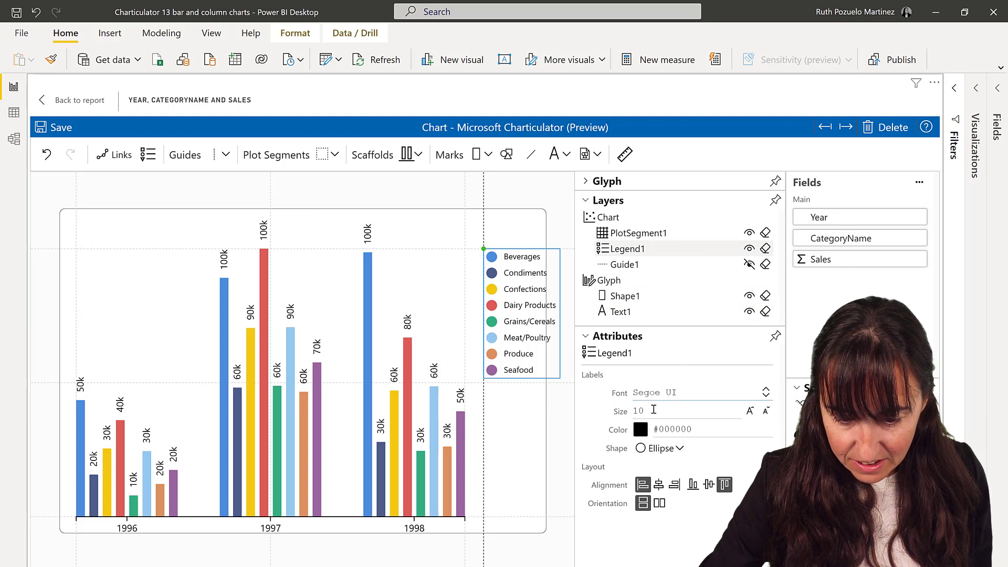
pyautogui.click(766, 411)
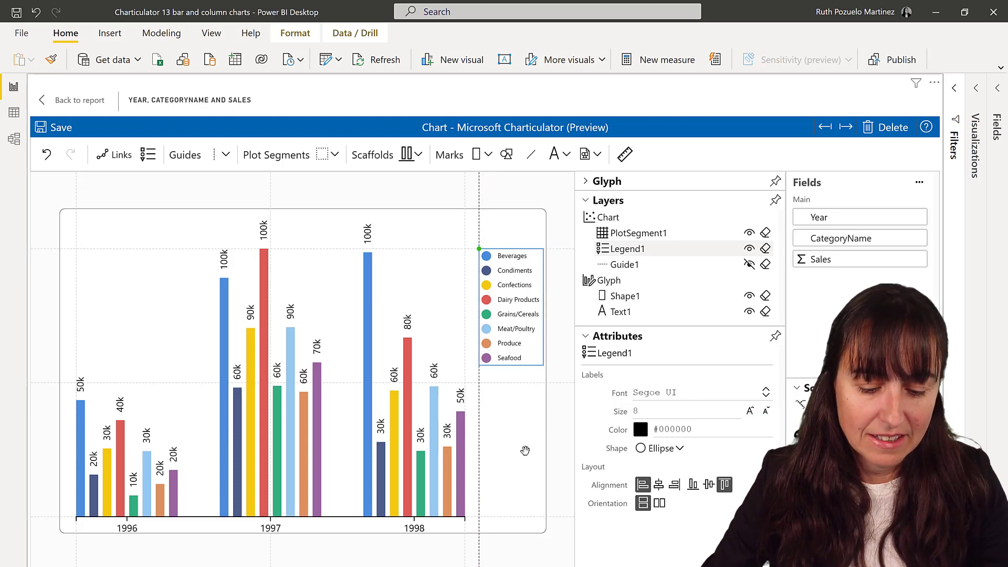
pyautogui.click(613, 217)
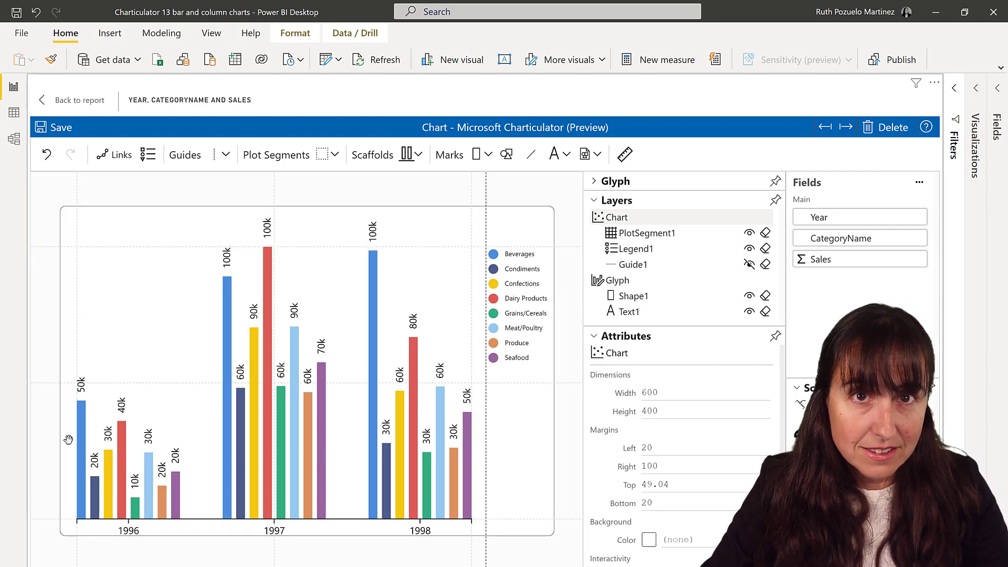
pyautogui.click(144, 262)
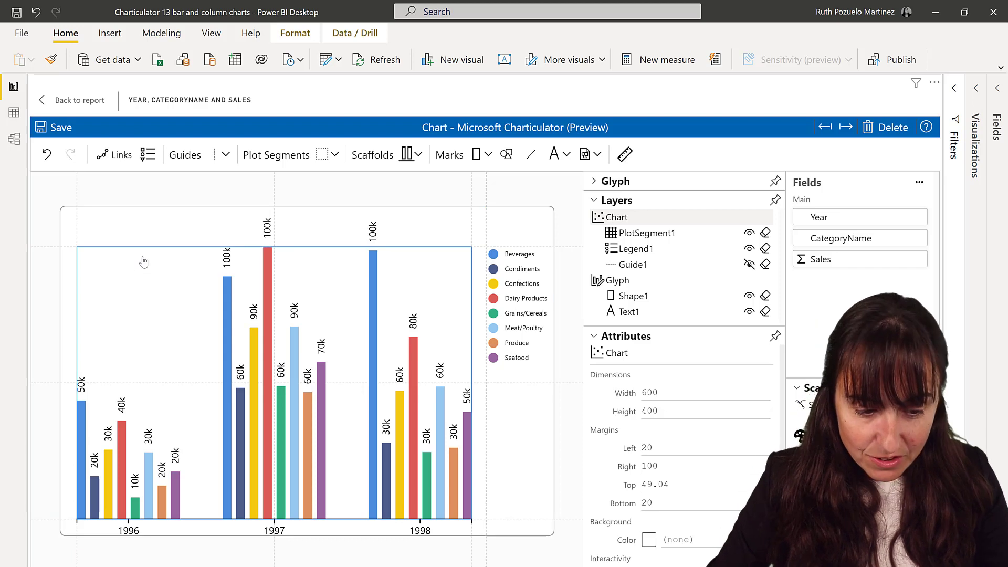
pyautogui.click(640, 234)
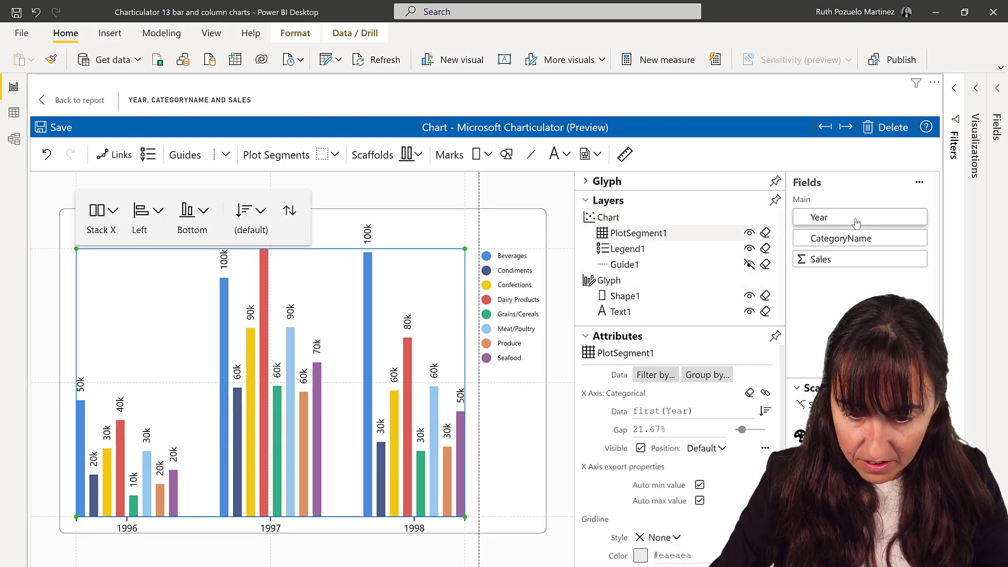
pyautogui.click(859, 260)
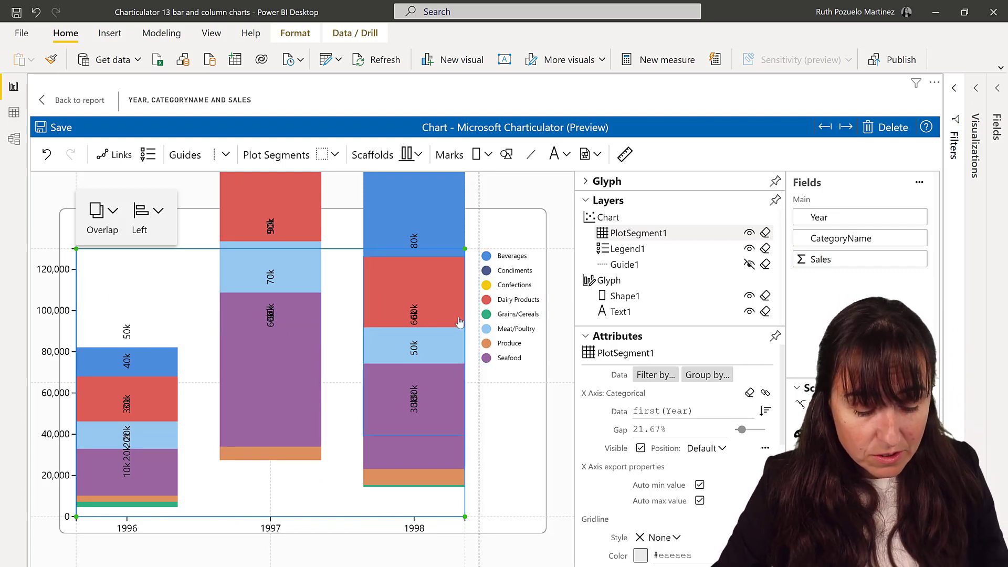
pyautogui.click(114, 210)
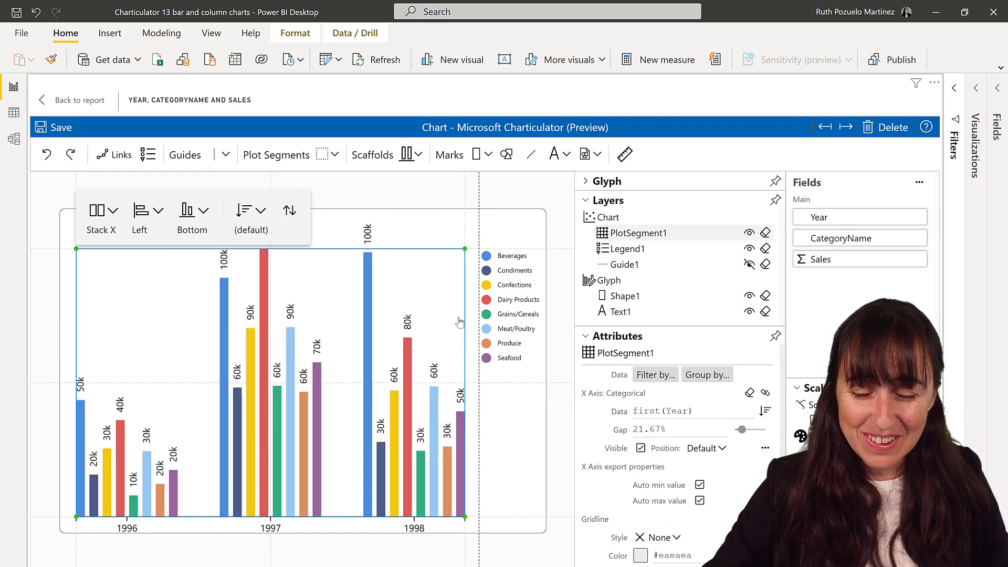
pyautogui.click(612, 217)
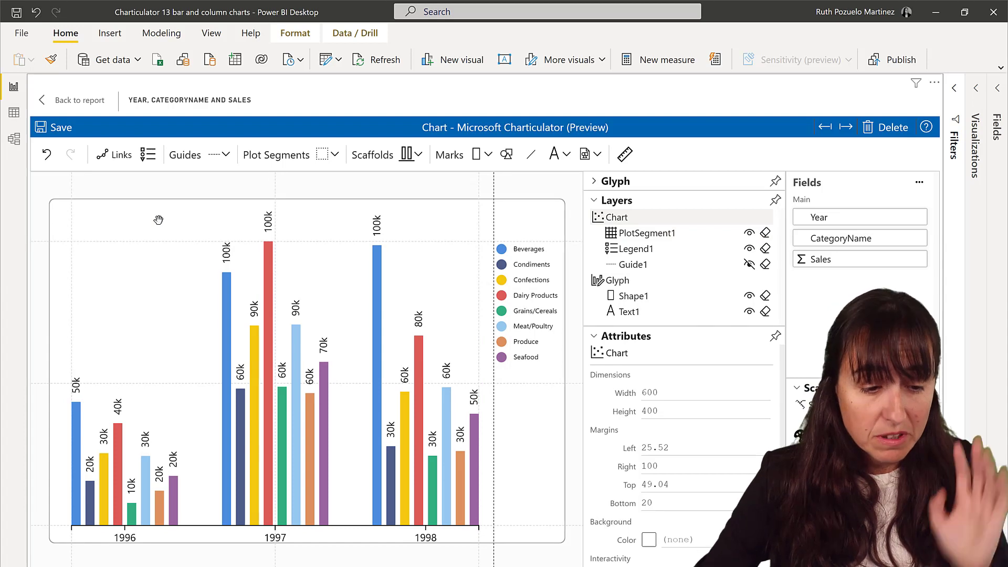
# Step: Create a Sales value axis from 0 to 120,000 on the left and adjust its style
pyautogui.click(148, 155)
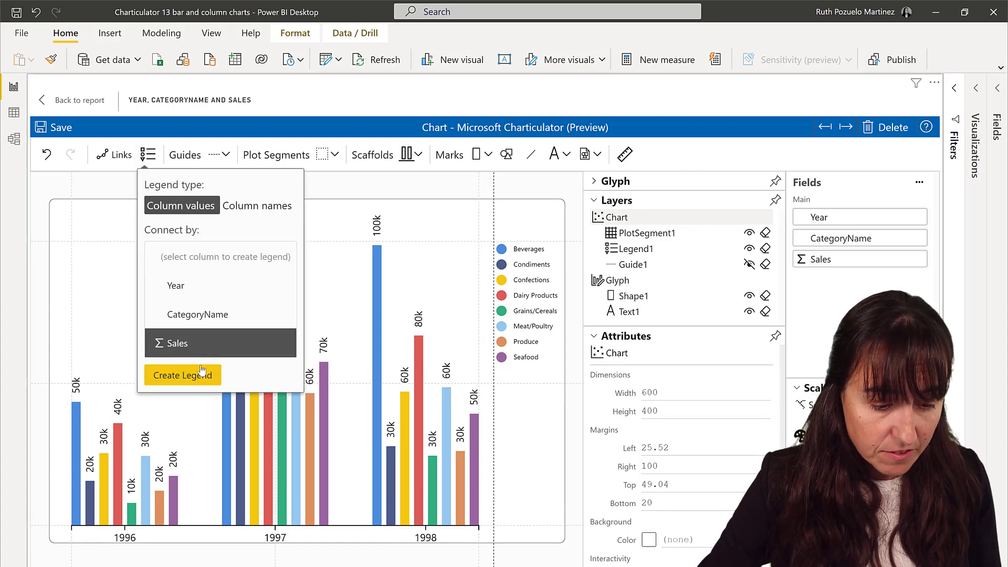
pyautogui.click(182, 375)
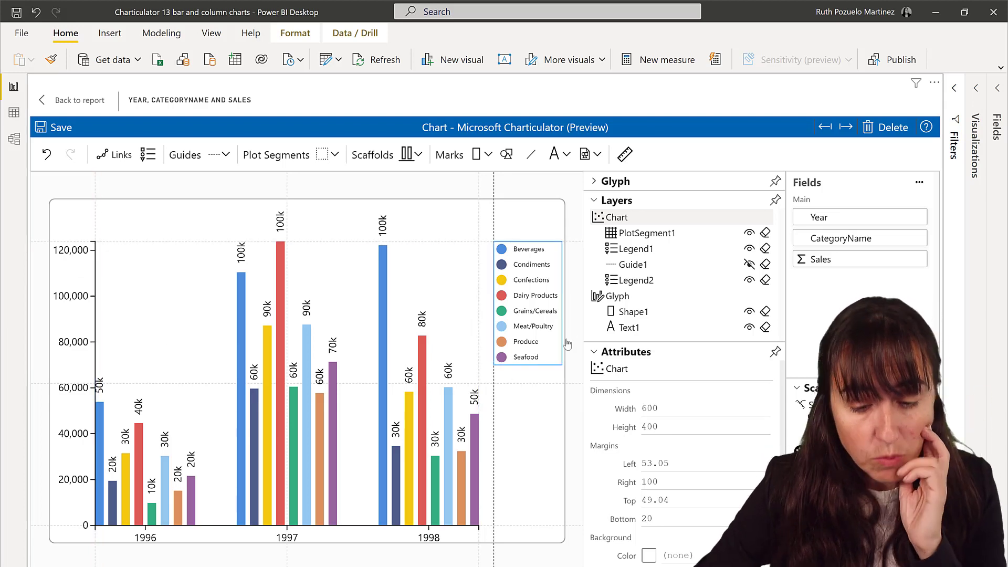
pyautogui.click(651, 280)
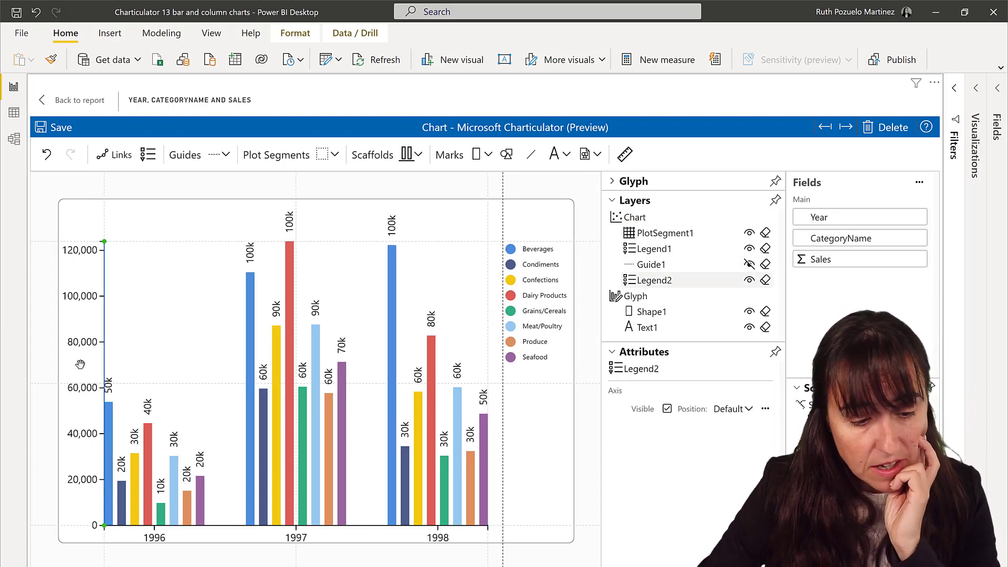
pyautogui.click(765, 409)
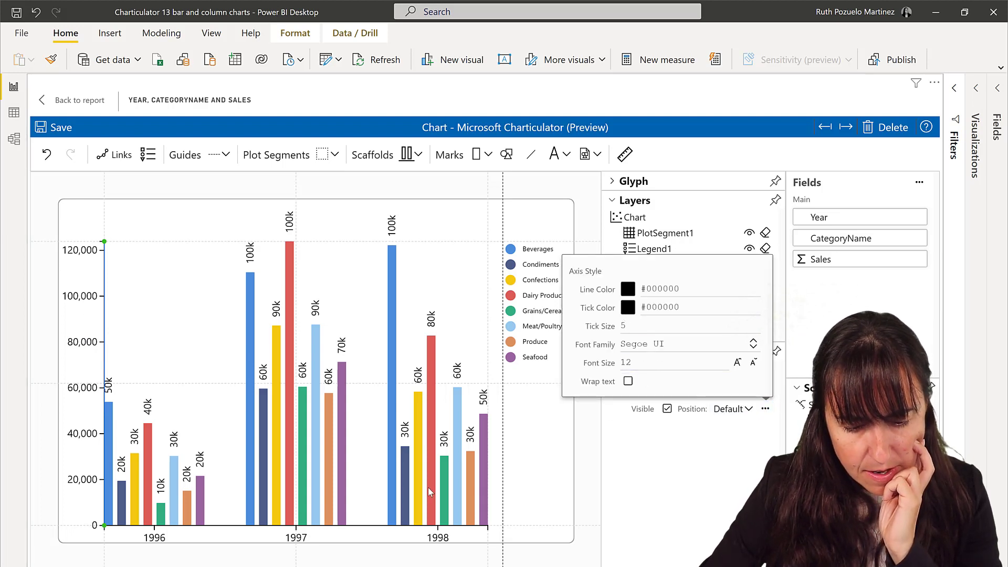
pyautogui.click(667, 409)
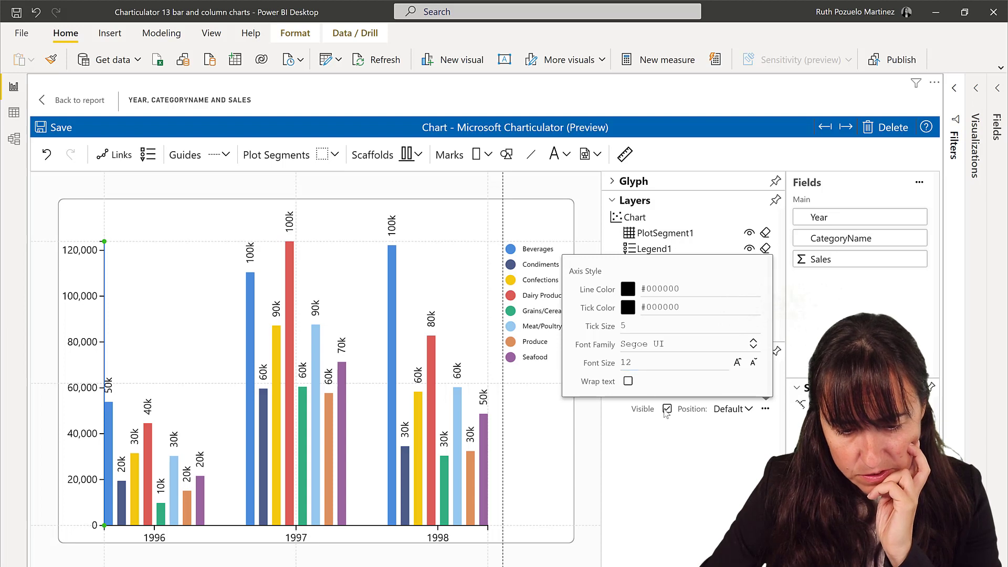
pyautogui.click(652, 279)
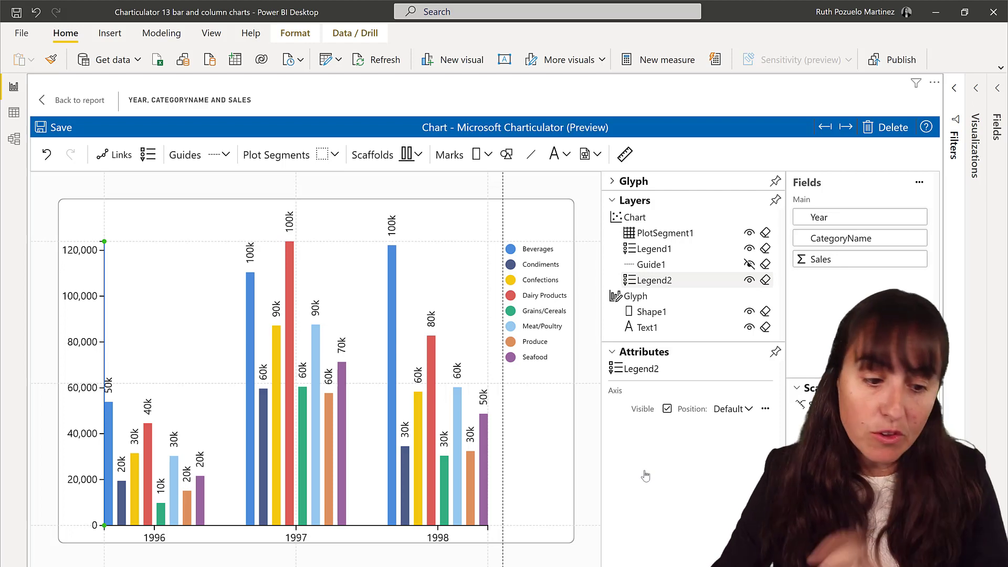
pyautogui.click(636, 216)
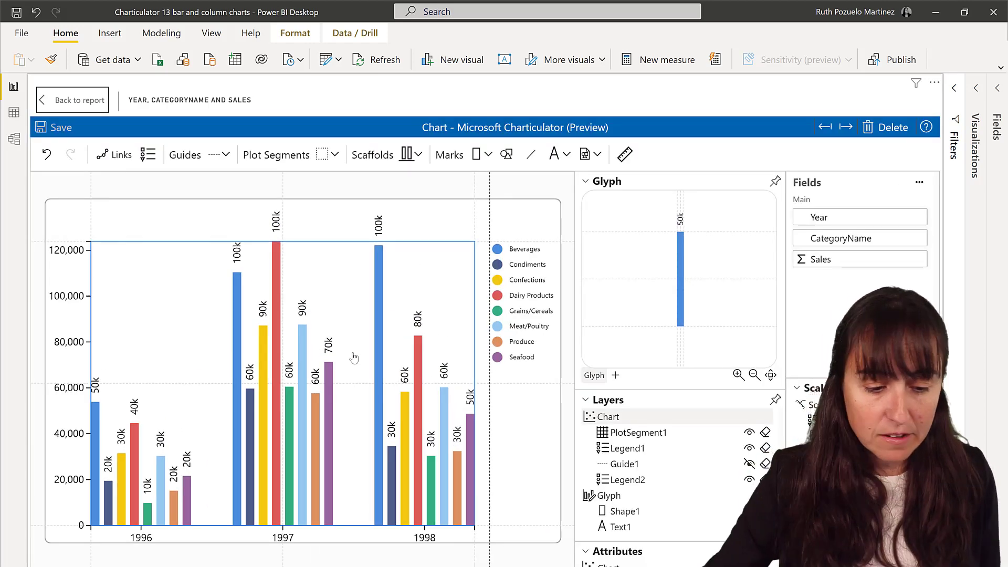
# Step: Change the plot layout from Stack X to Stack Y and save the stacked column chart
pyautogui.click(128, 203)
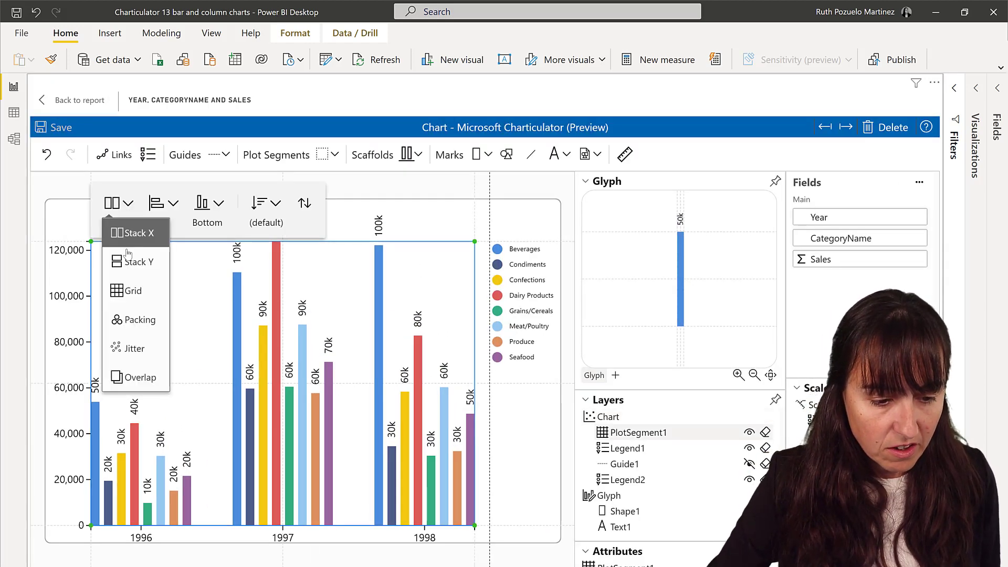
pyautogui.click(136, 262)
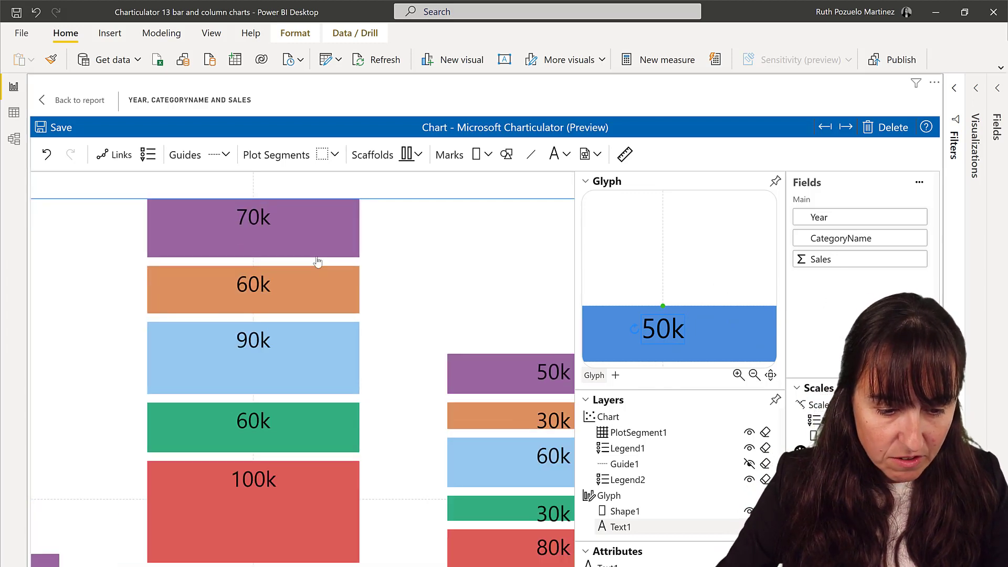
pyautogui.click(254, 290)
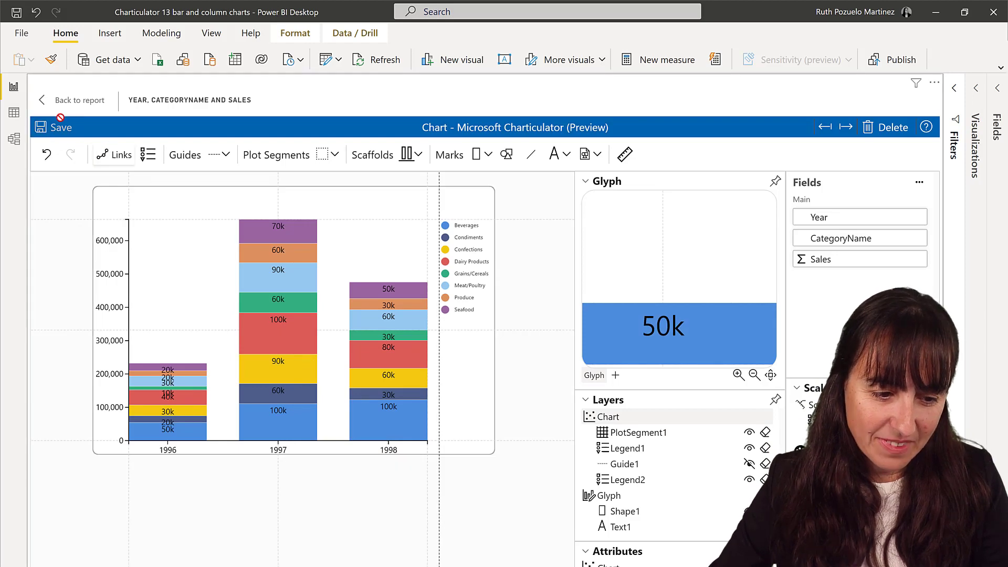
pyautogui.click(79, 100)
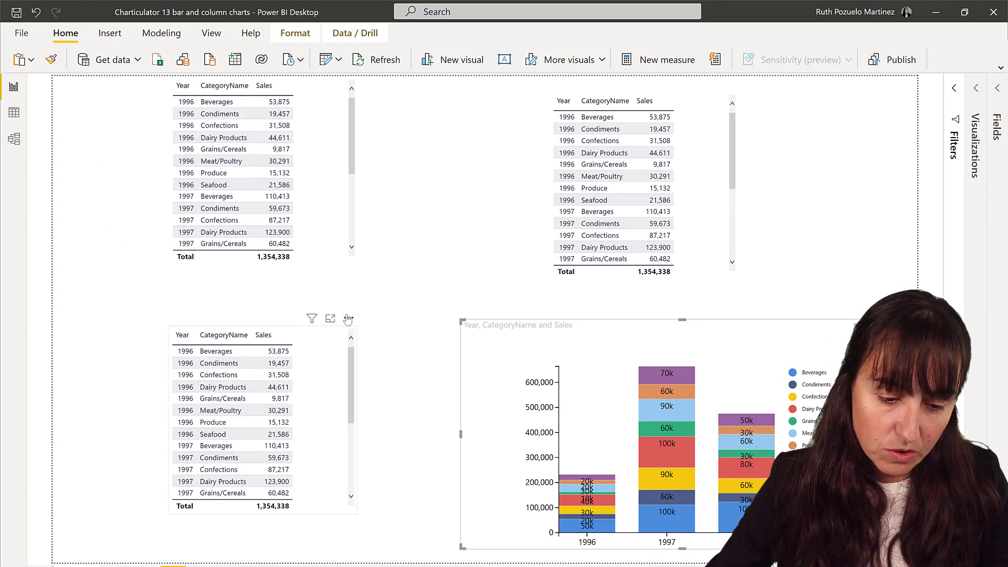
# Step: Convert the lower-left table to Charticulator, open it for editing and create a new chart
pyautogui.click(348, 318)
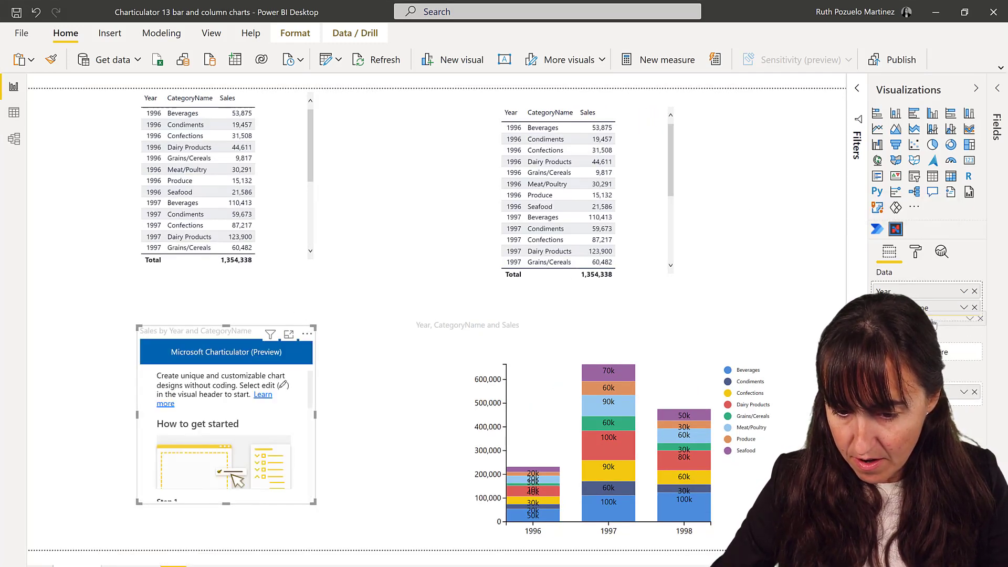
pyautogui.click(308, 334)
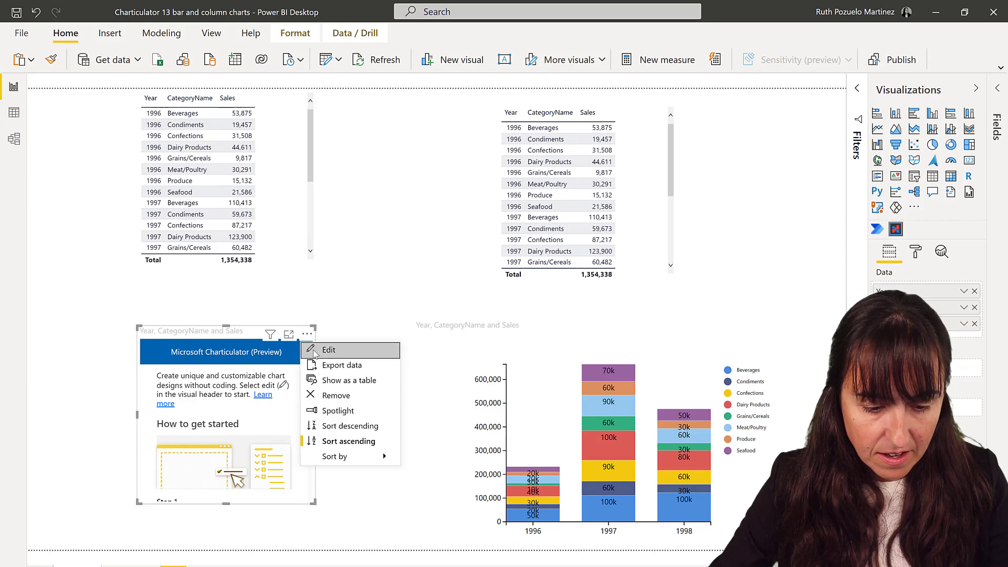
pyautogui.click(329, 349)
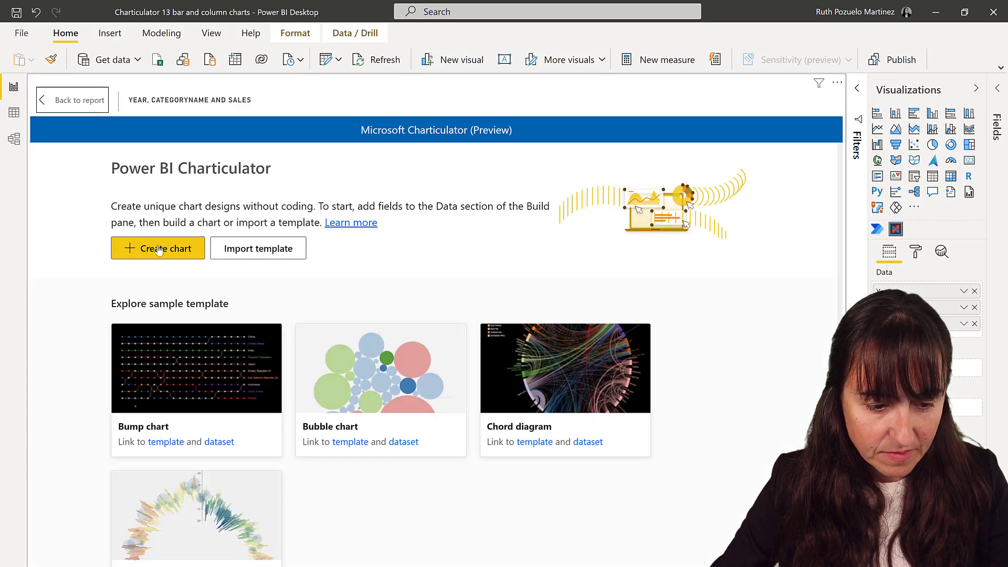
pyautogui.click(158, 248)
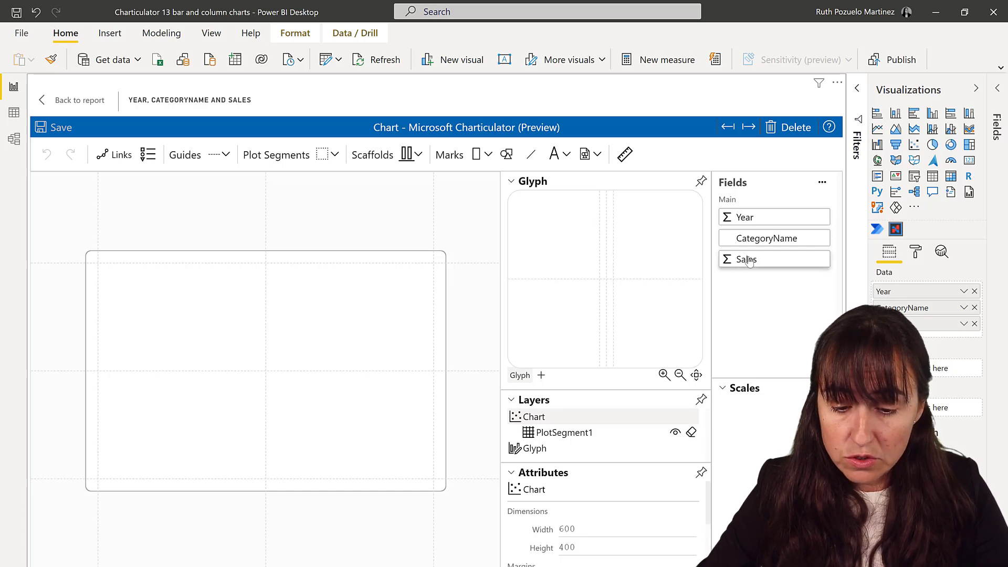
# Step: Treat Year as categorical, set the plot segment layout to Stack Y, and save the chart
pyautogui.click(746, 259)
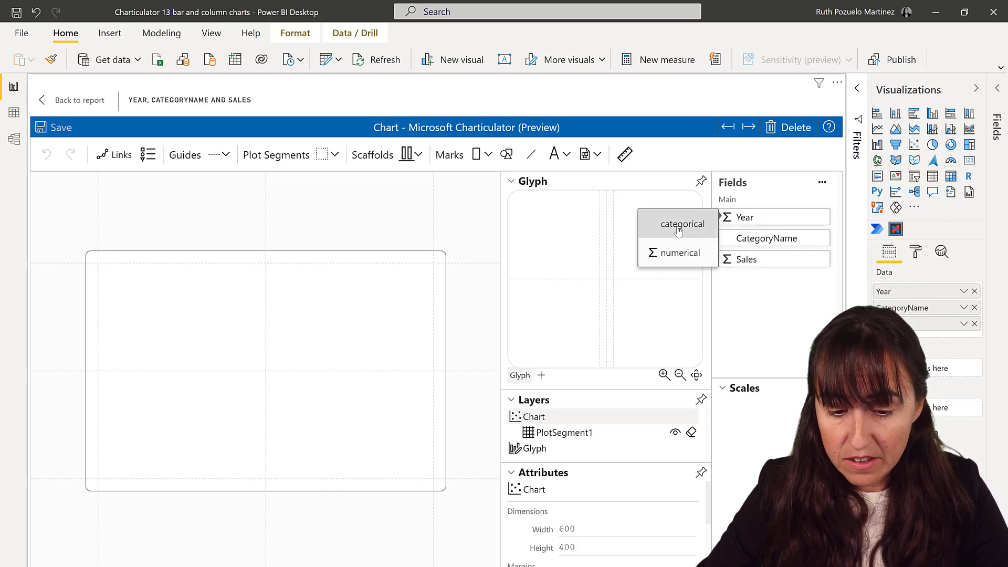
pyautogui.click(681, 223)
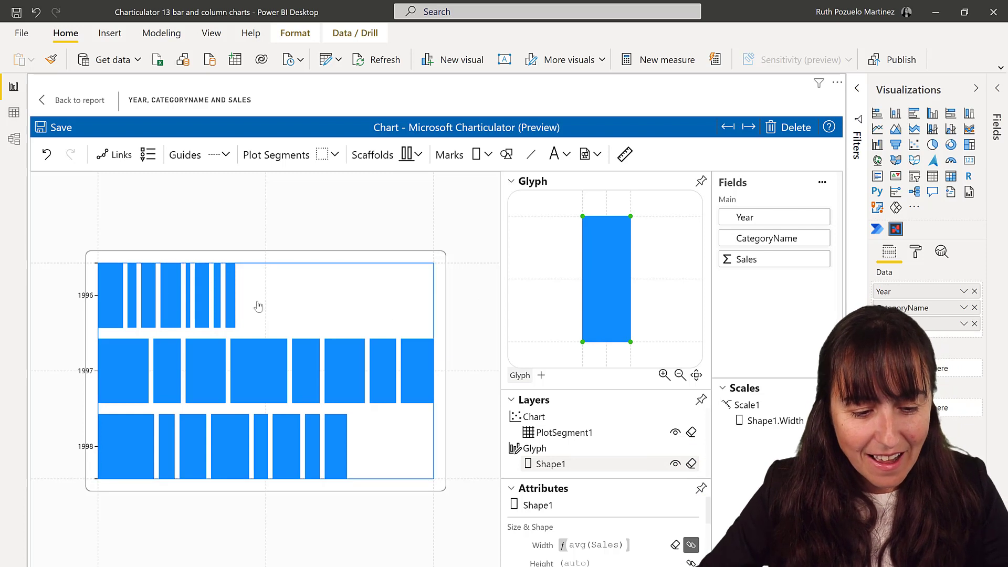
pyautogui.click(125, 225)
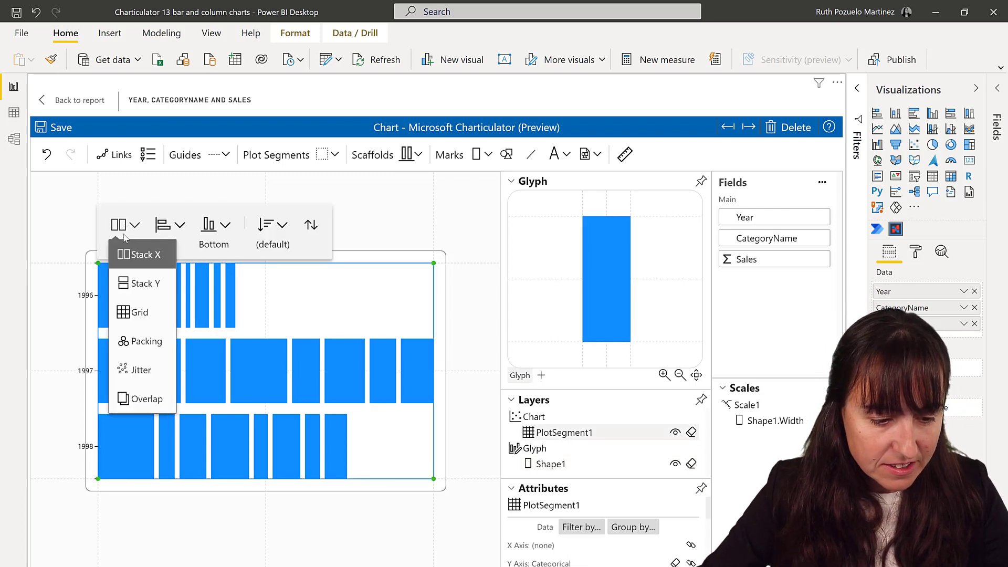
pyautogui.click(139, 283)
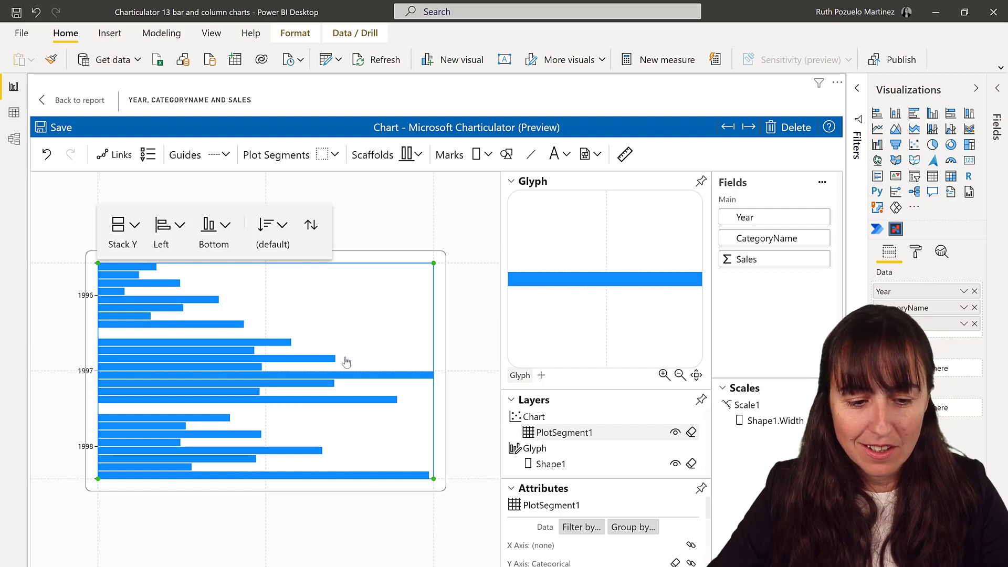
pyautogui.moveTo(60, 127)
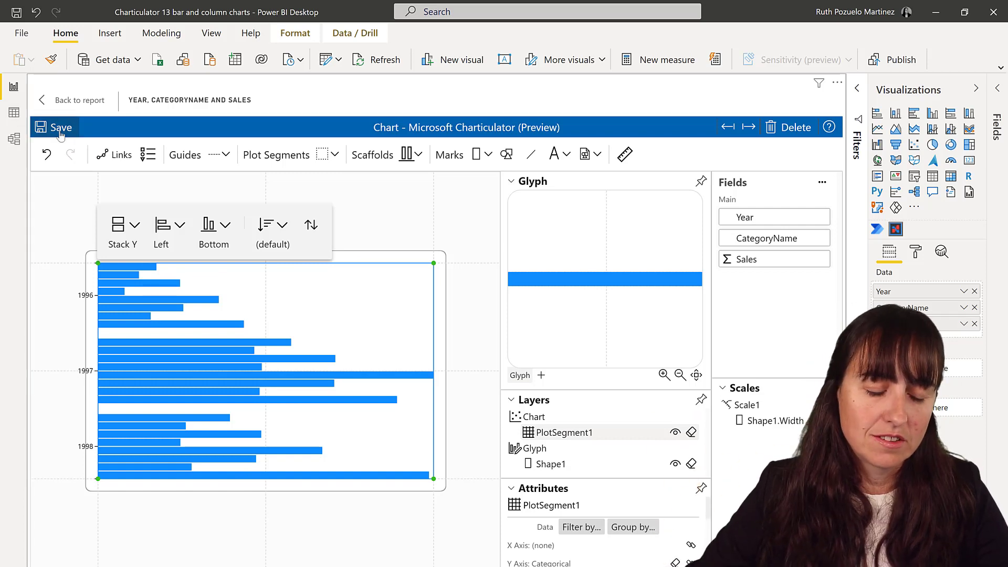
pyautogui.click(61, 128)
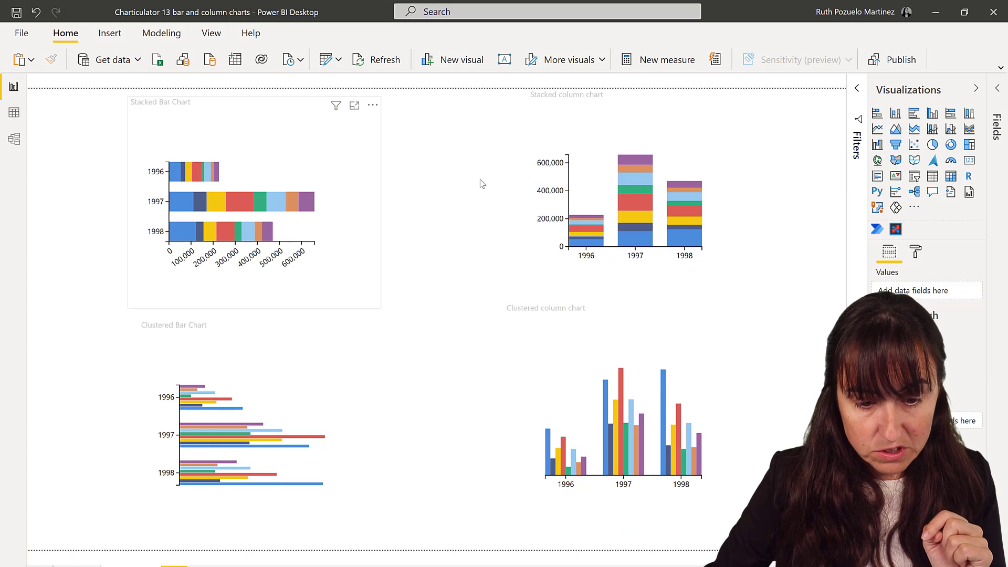
pyautogui.moveTo(327, 440)
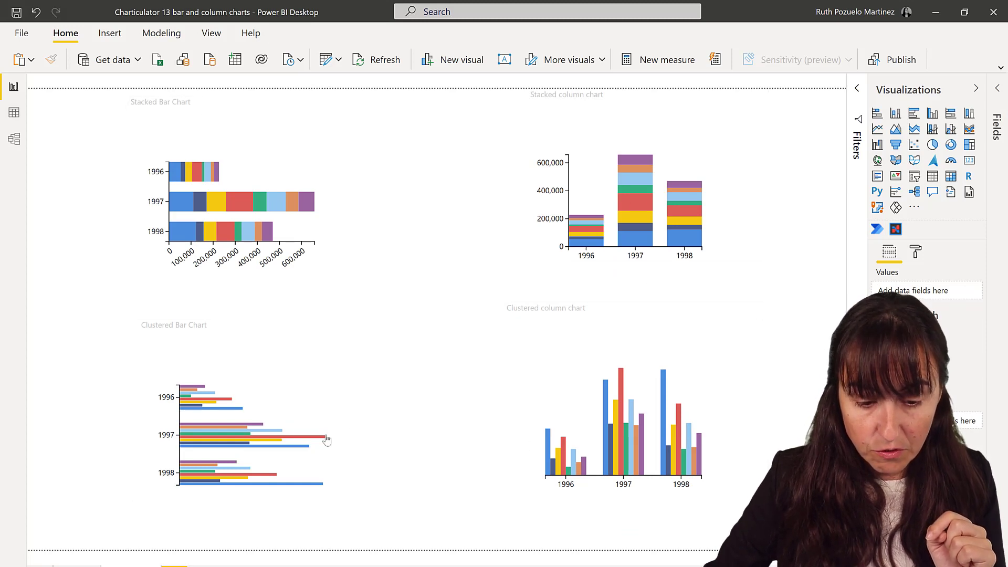